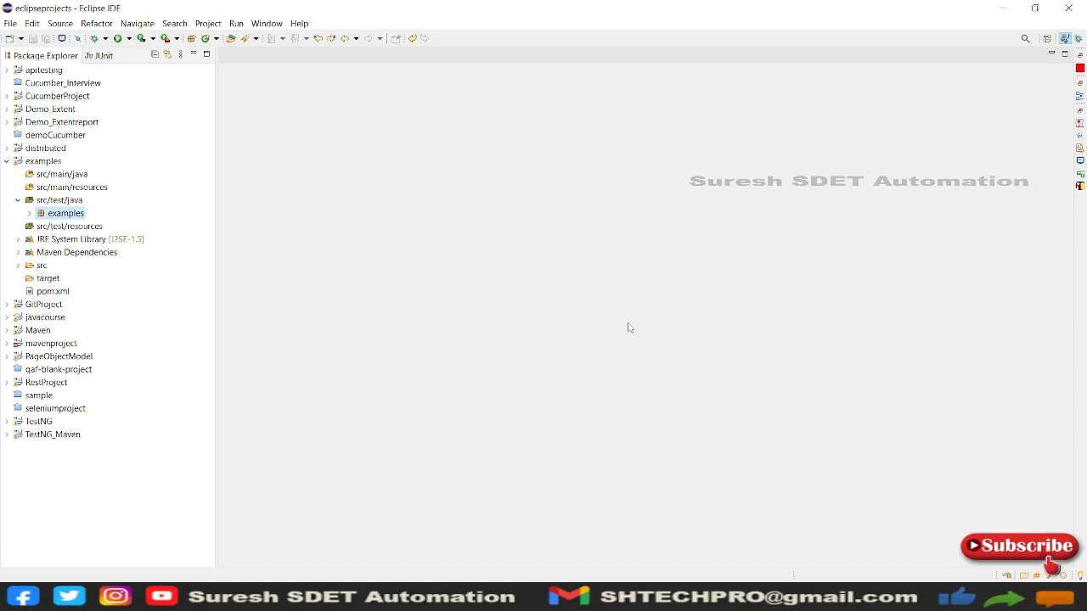
mouse_move(245, 170)
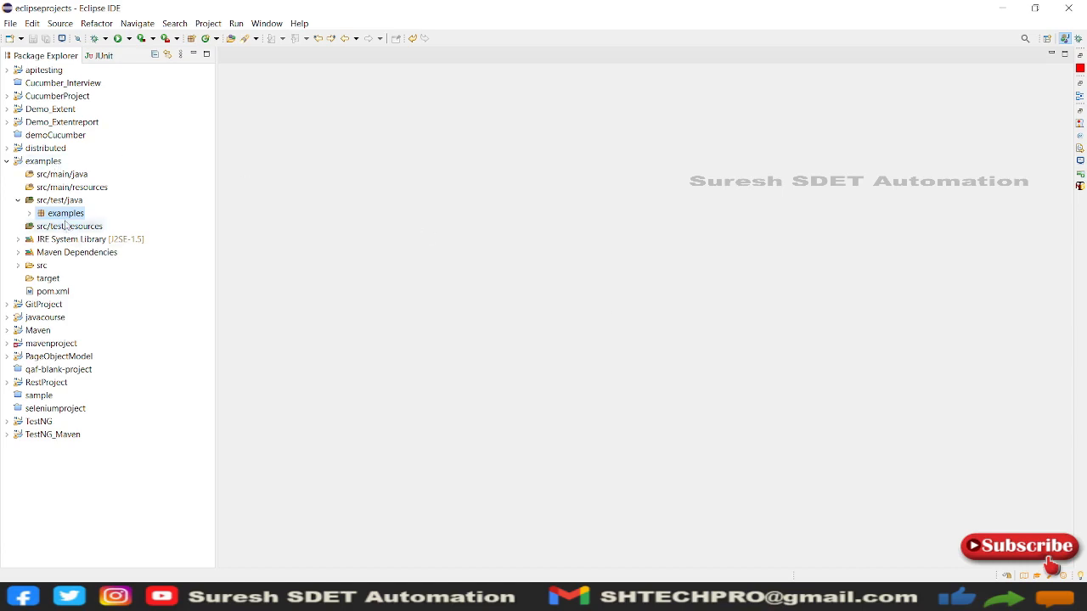
- Create a TestNG class with the default name NewTest and acknowledge the 'File already exists' prompt
right_click(64, 214)
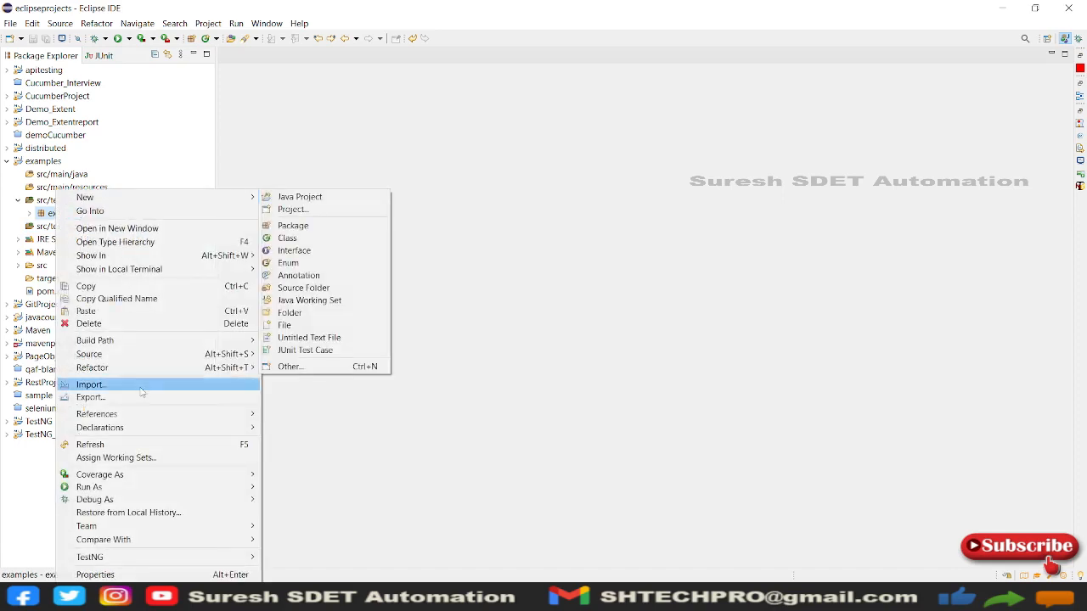
mouse_move(88, 558)
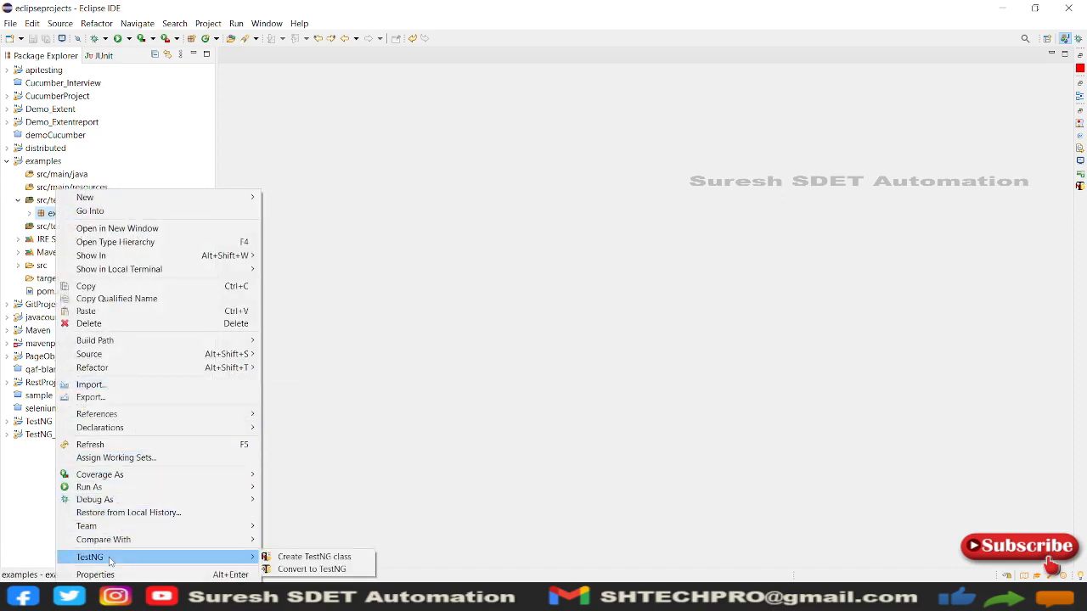
mouse_move(315, 558)
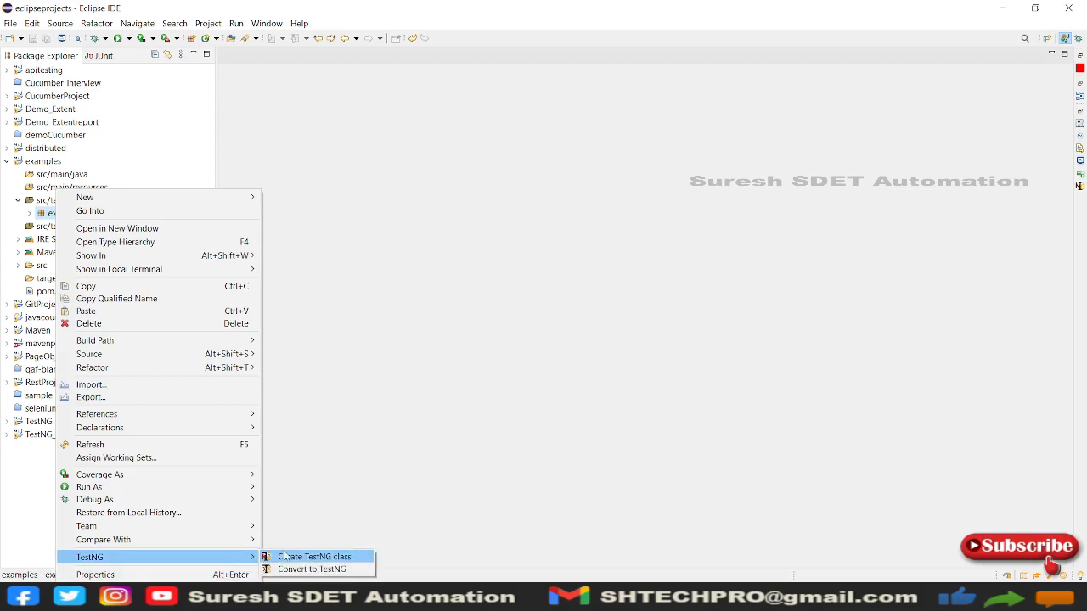
click(313, 558)
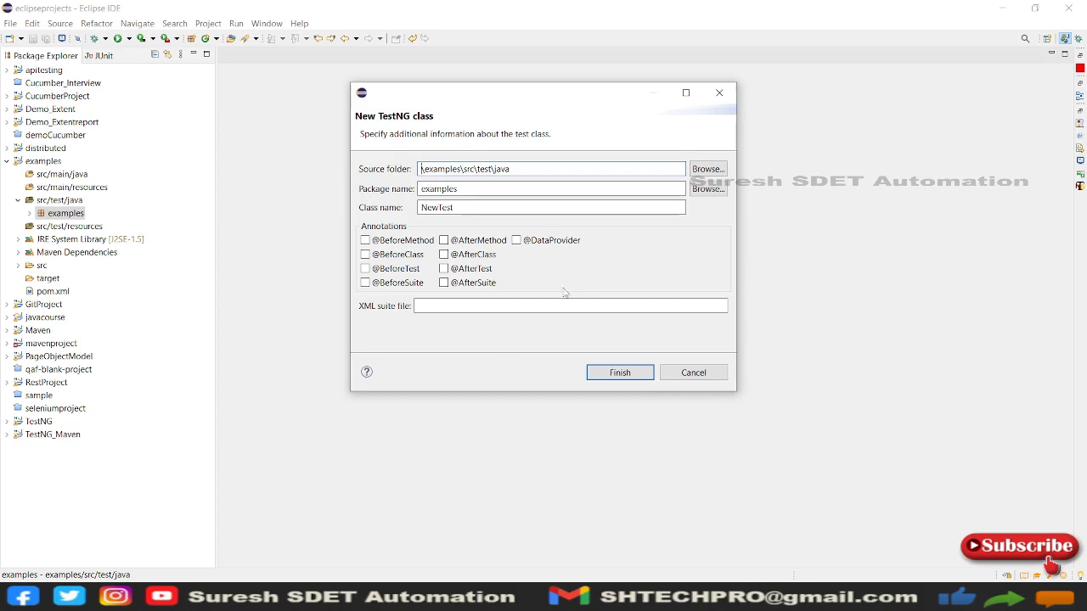
click(620, 372)
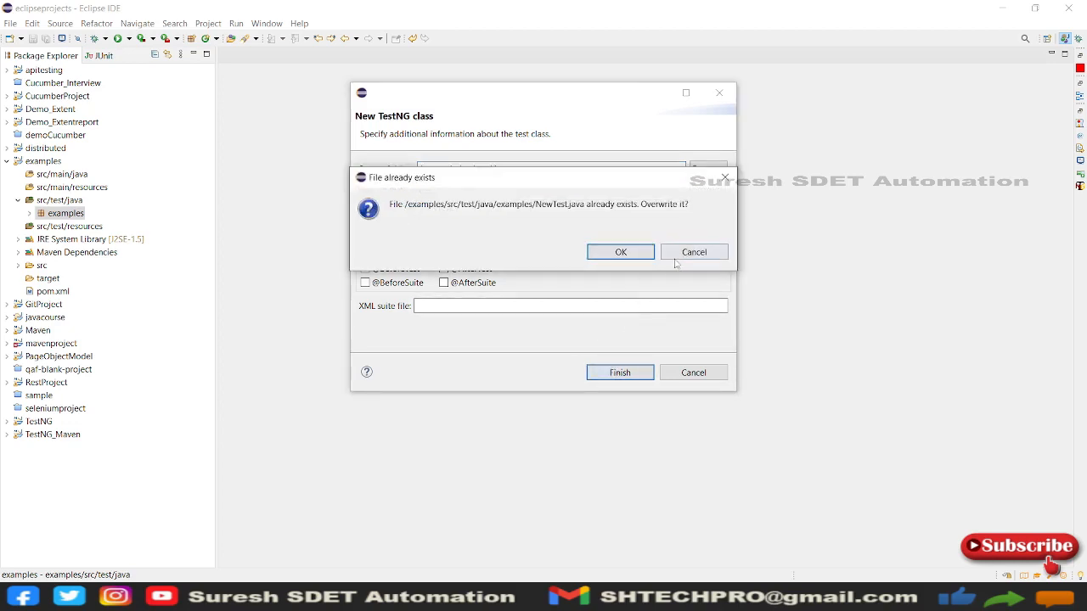
click(620, 251)
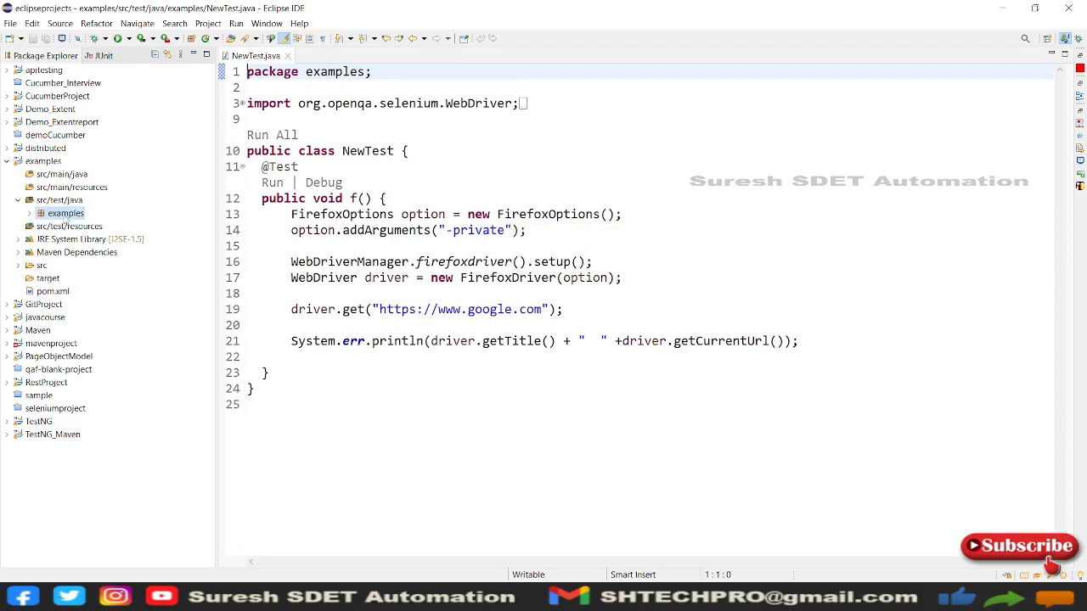
- Create a TestNG class named HeadlessTesting in the examples package
right_click(64, 214)
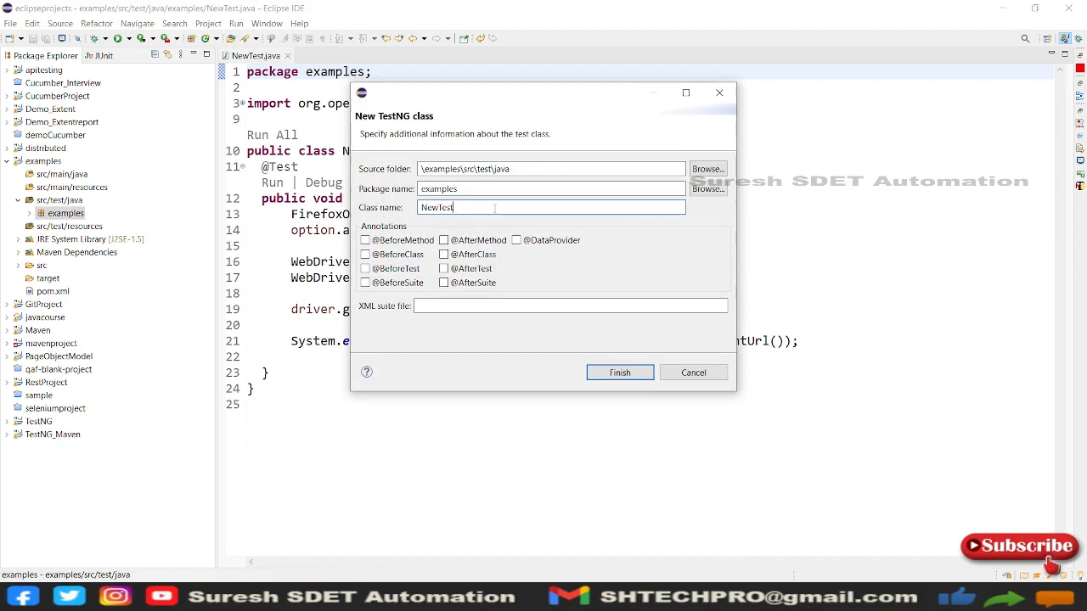
text(he)
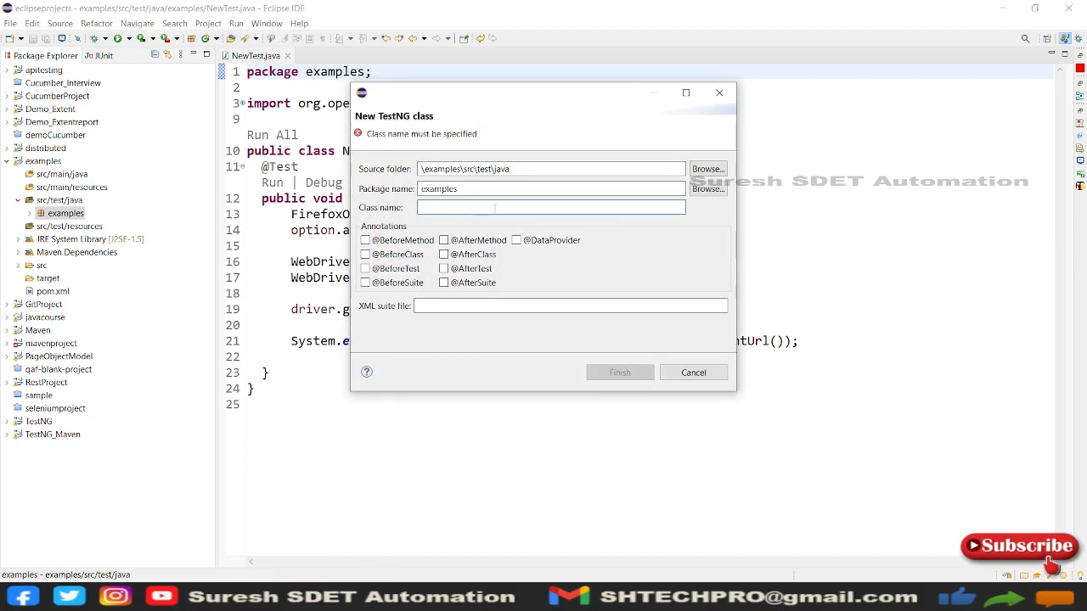
text(Headles)
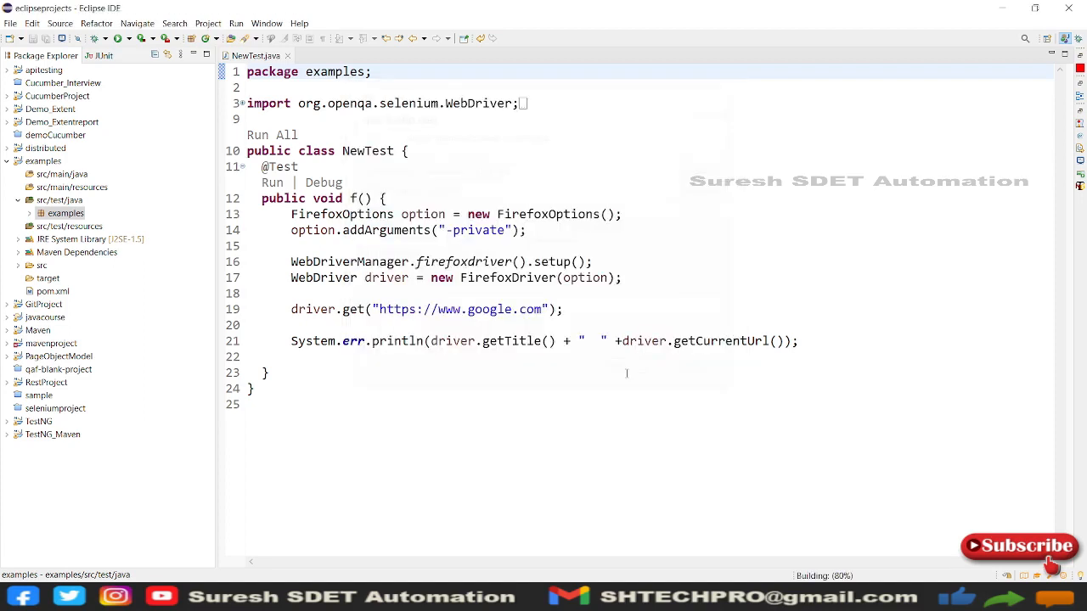
click(343, 54)
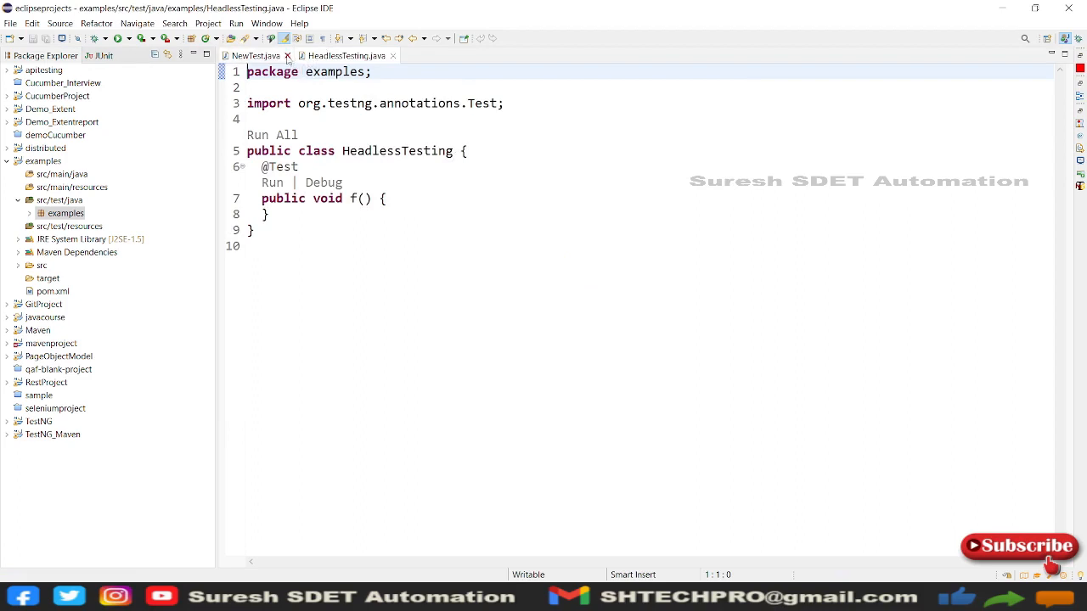
- Add FirefoxOptions option = new FirefoxOptions(); inside the test method f()
click(289, 54)
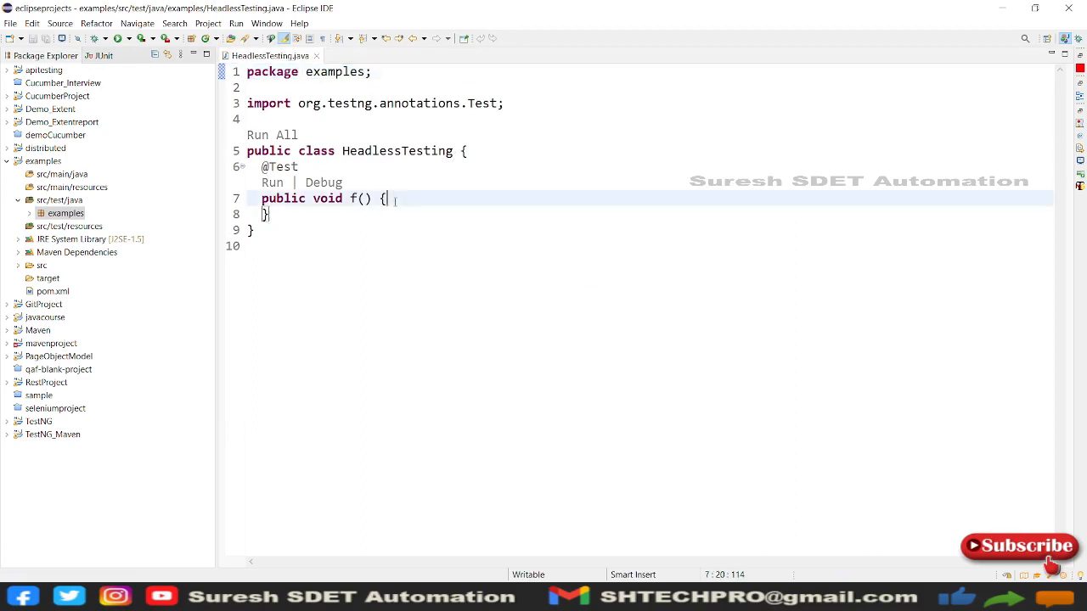
key(Return)
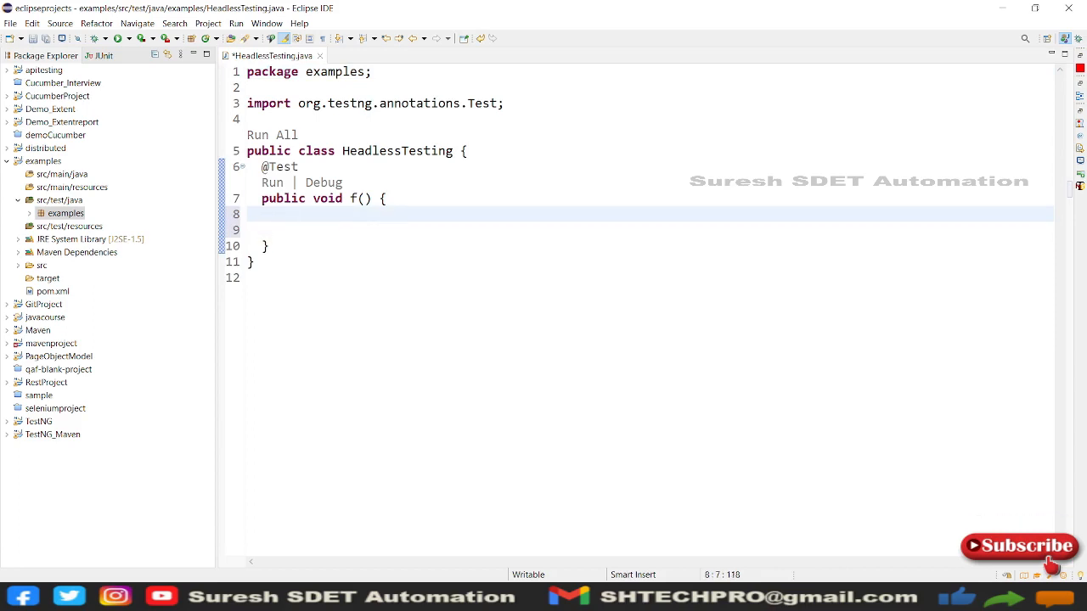
text(fire)
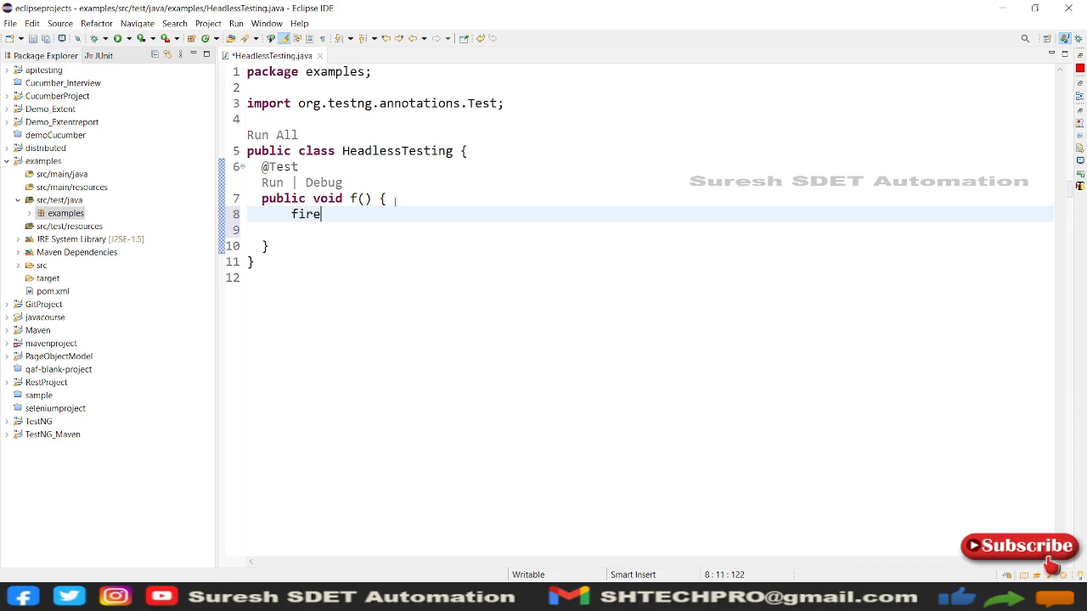
text(FirefoxDriv)
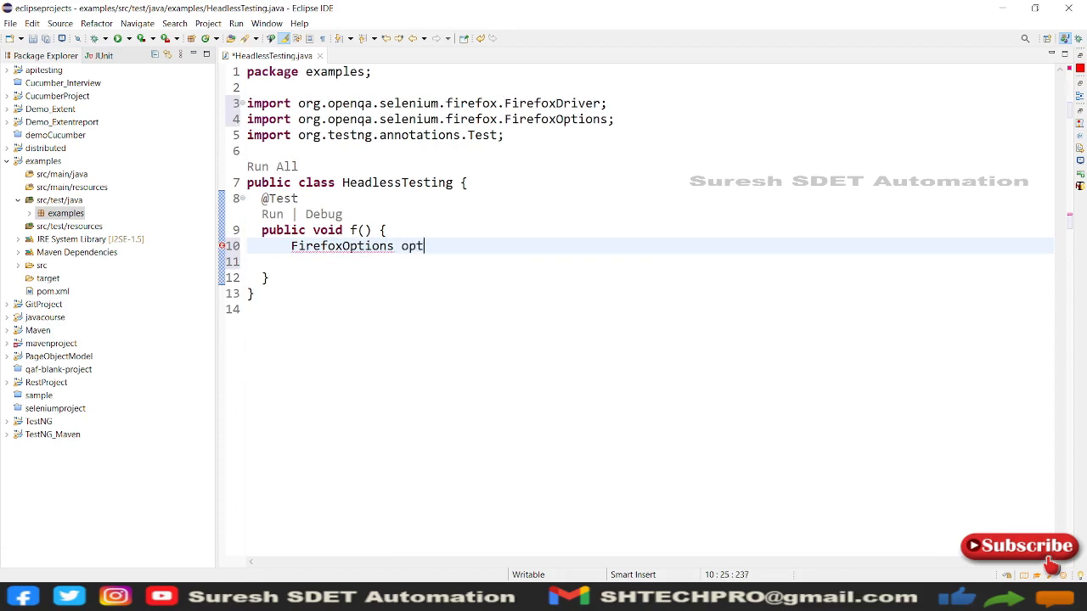
text(ion = n)
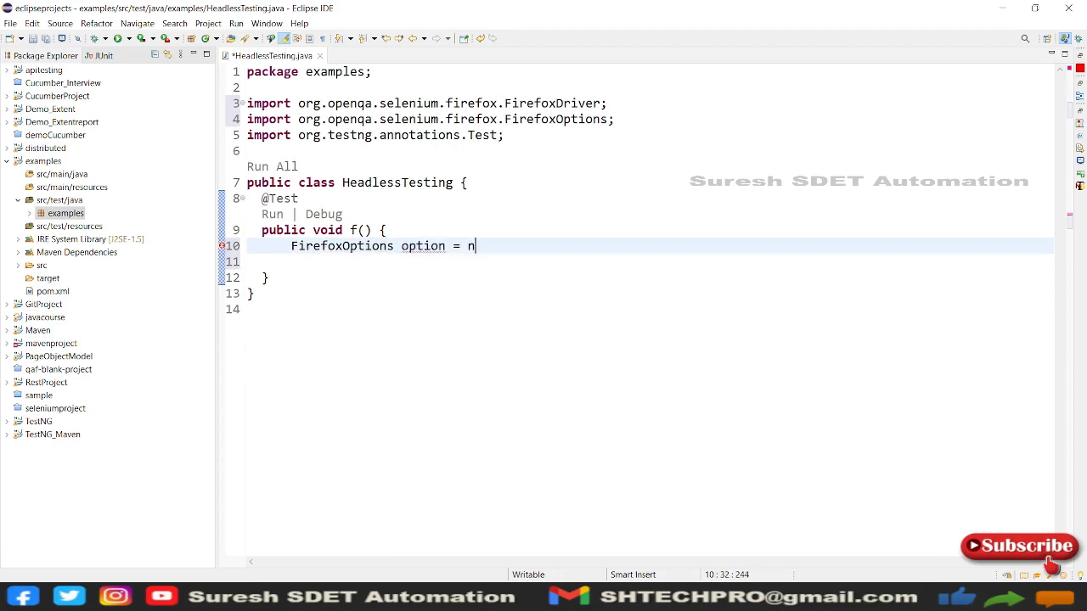
text(ew f)
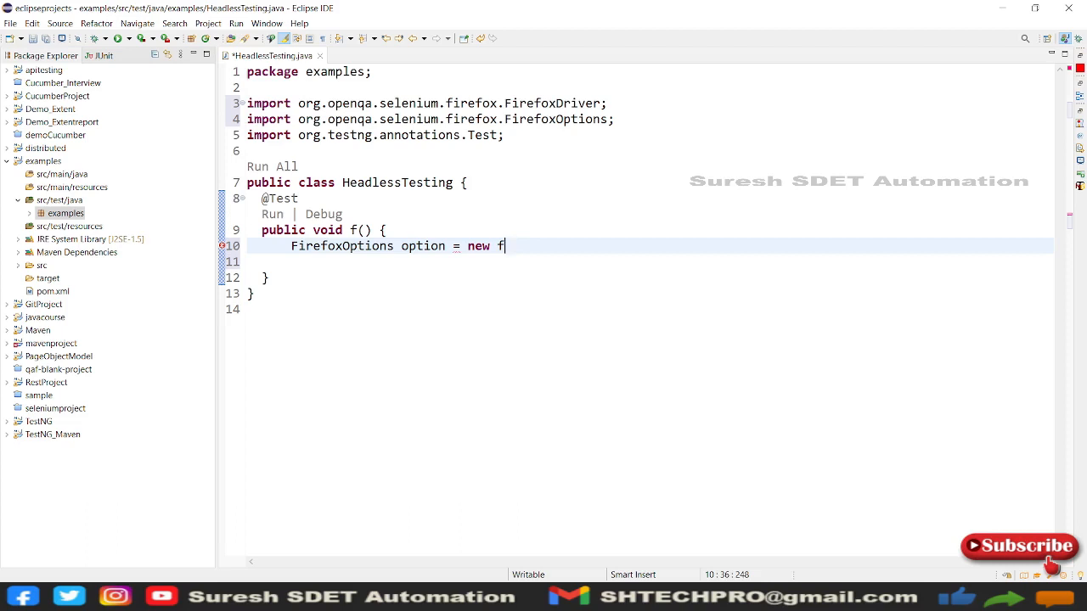
text(FirefoxOptions())
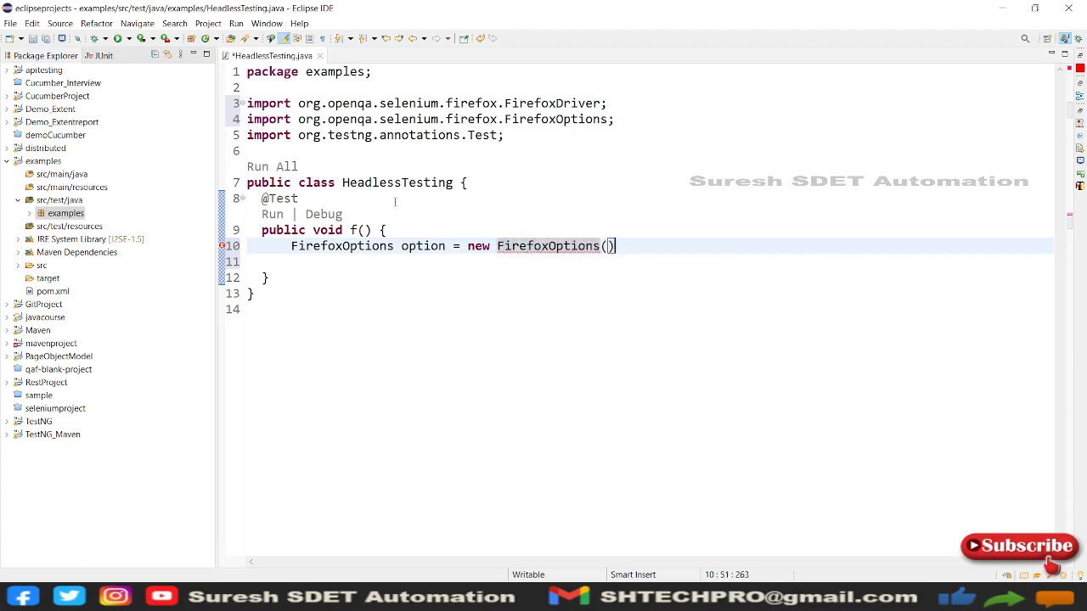
key(Return)
text(opt)
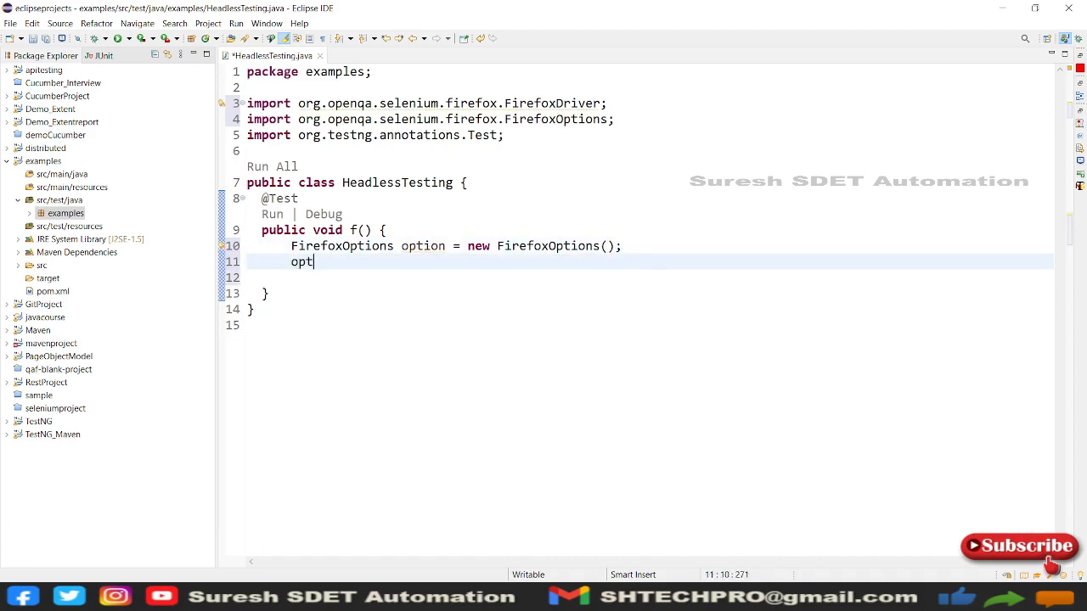
- Add option.setHeadless(true); using content assist
text(ion.)
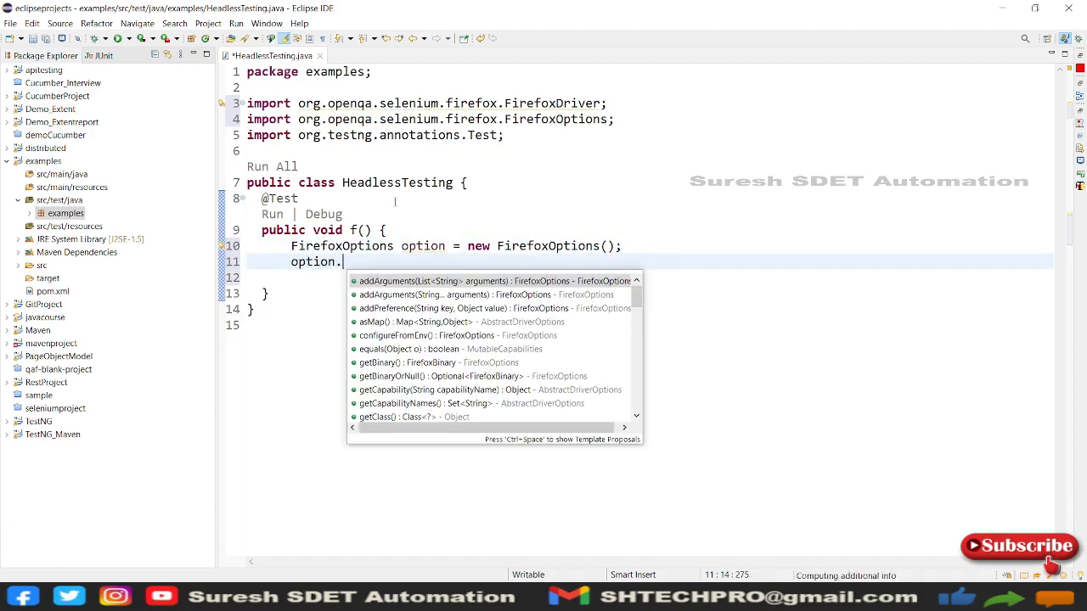
text(set)
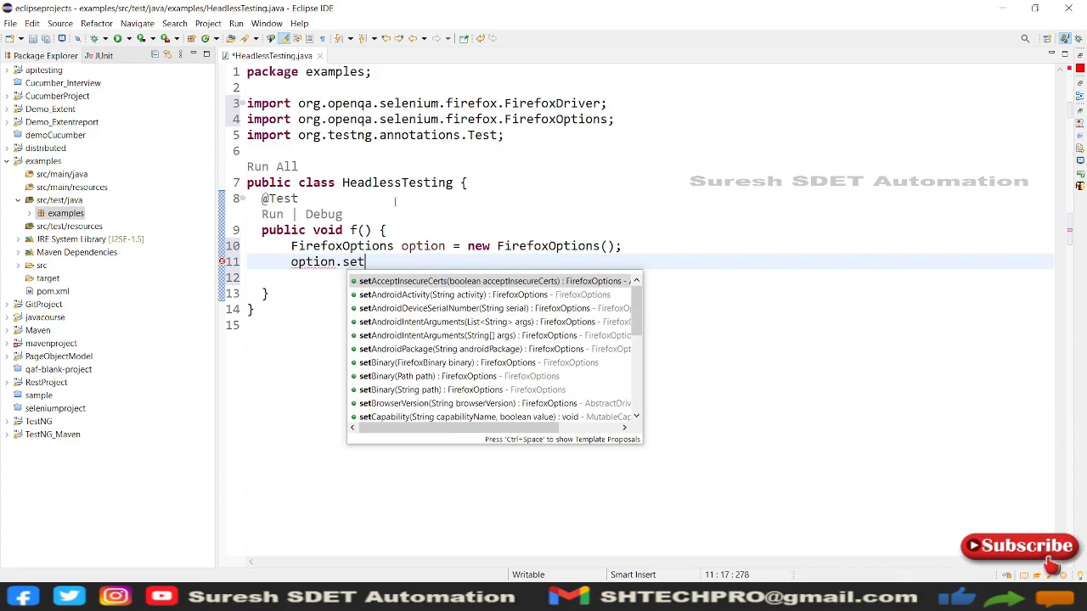
text(he)
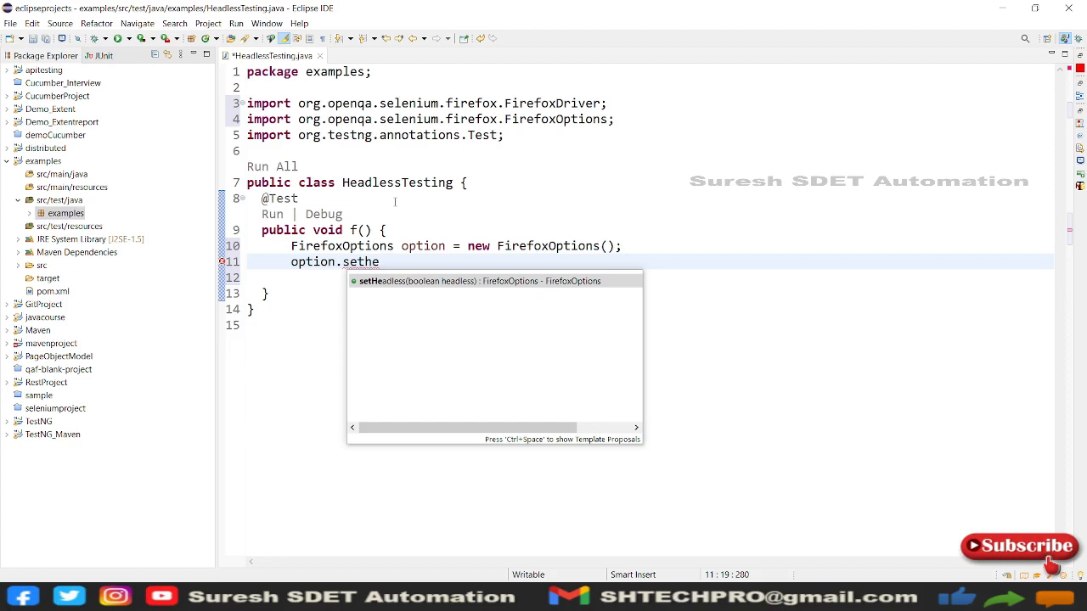
click(496, 281)
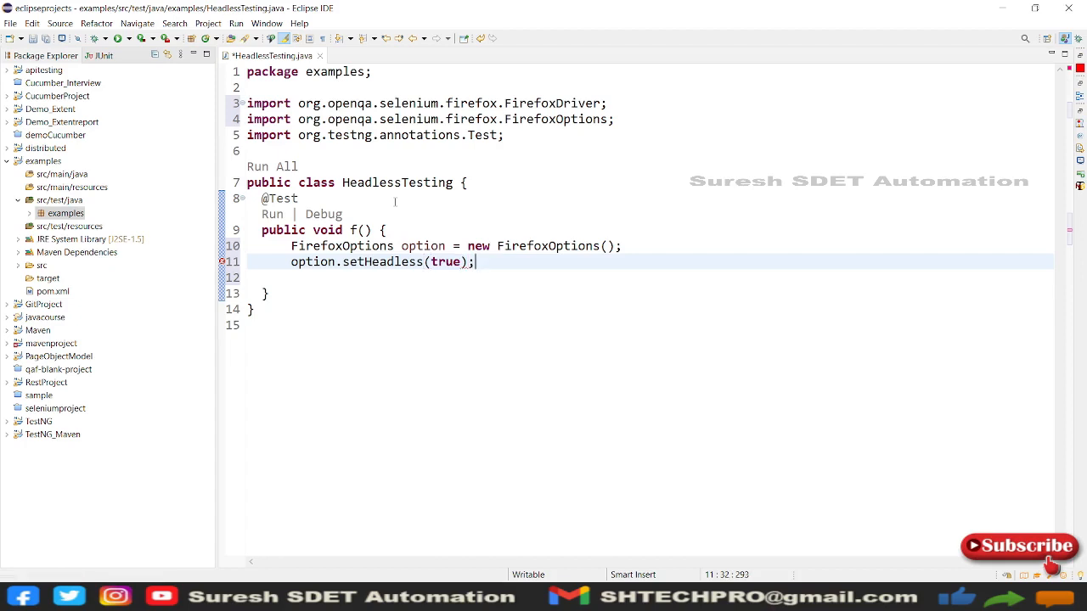
- Add the WebDriverManager firefoxdriver setup line below the headless setting
key(enter)
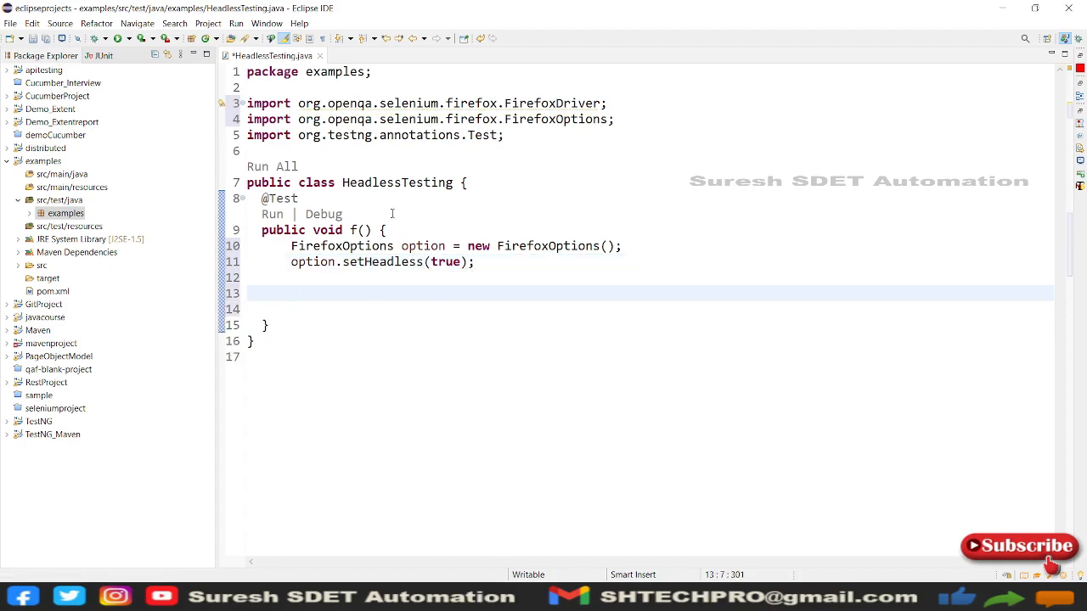
text(webd)
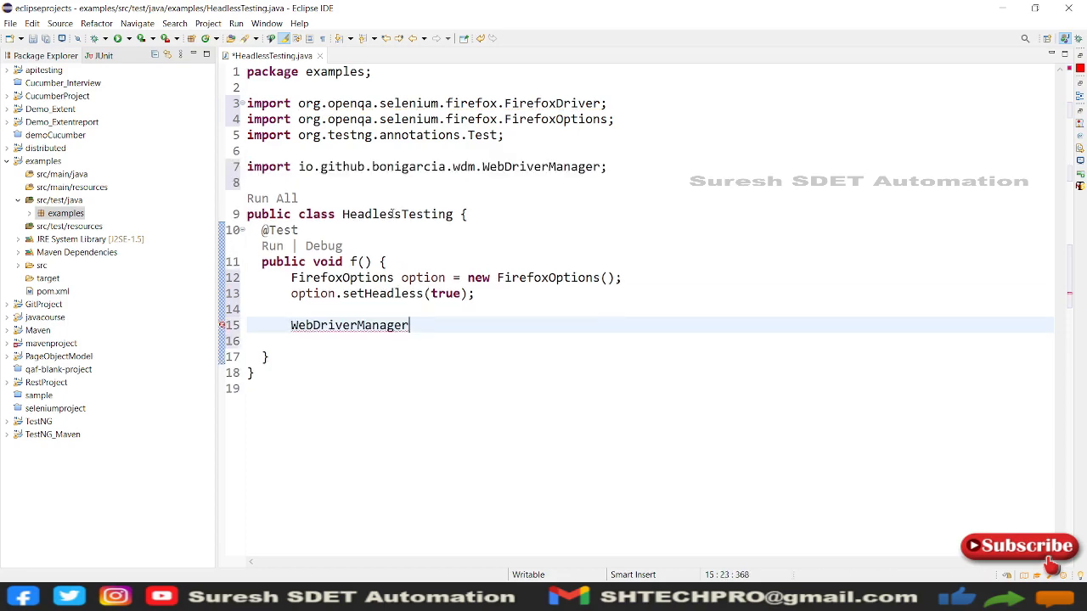
text(.firefoxdriver()
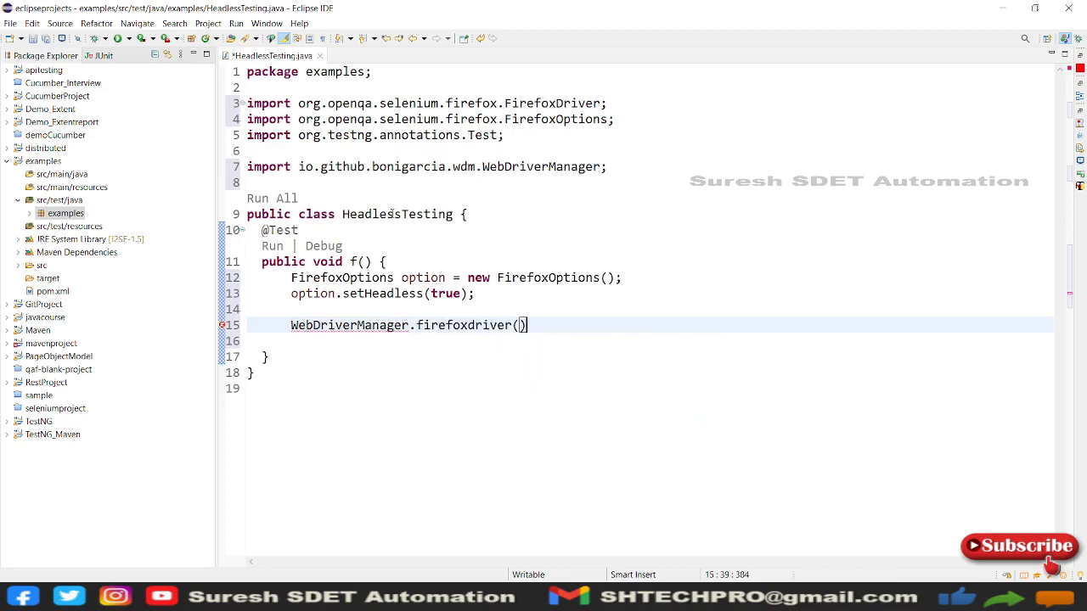
text(.setup();)
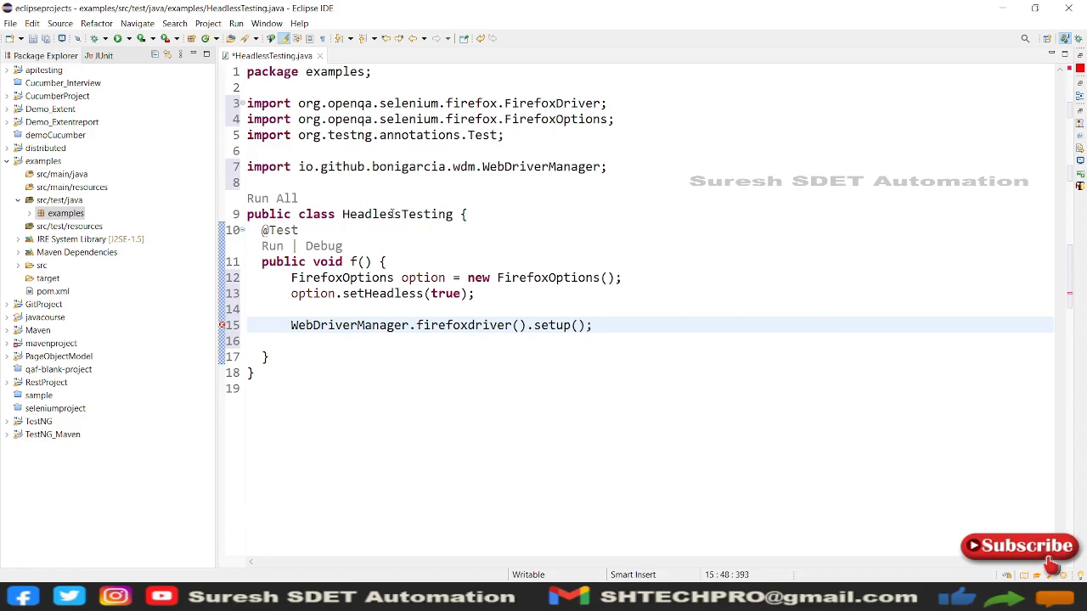
- Add WebDriver driver = new FirefoxDriver(option);
text(webd)
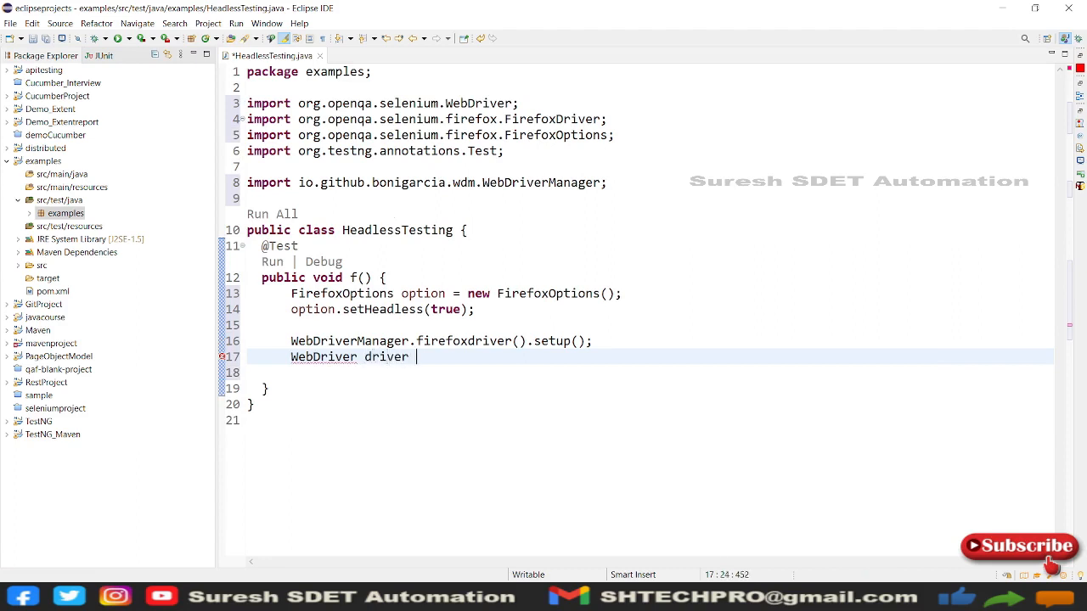
text(= new)
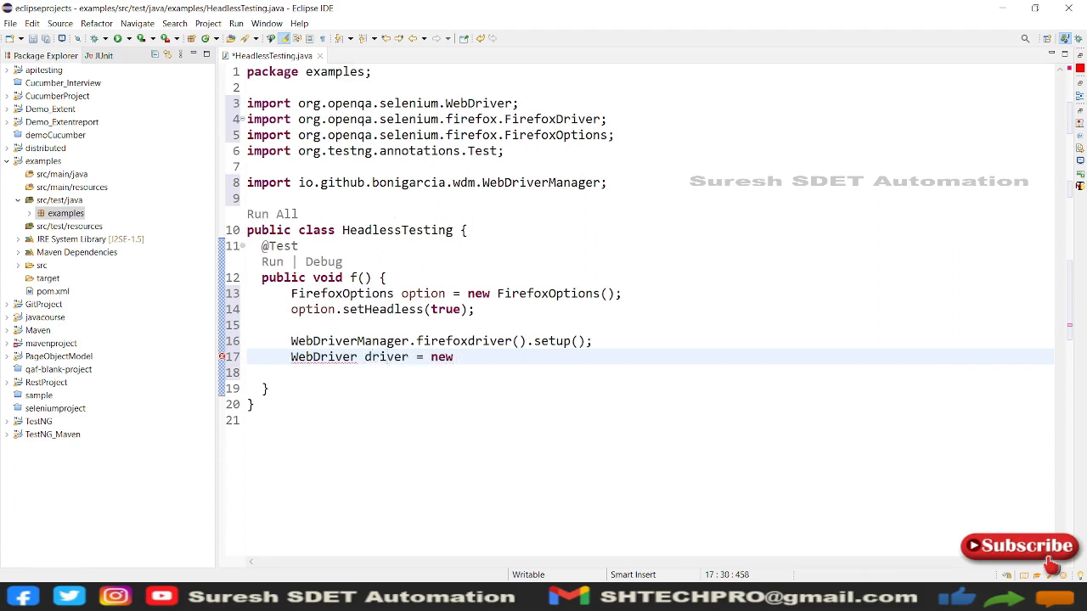
text(fire)
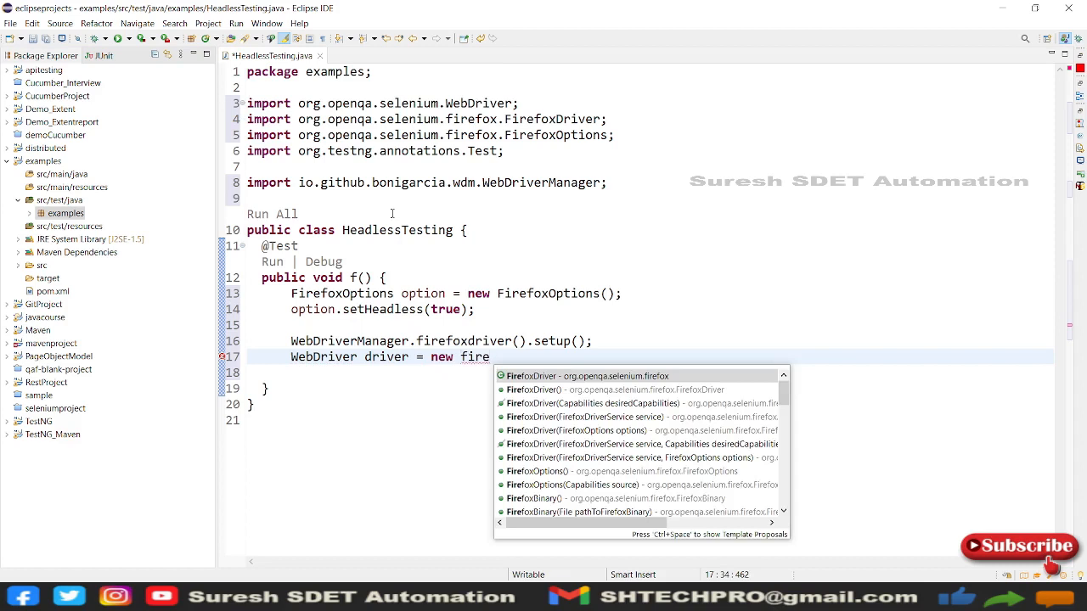
click(587, 376)
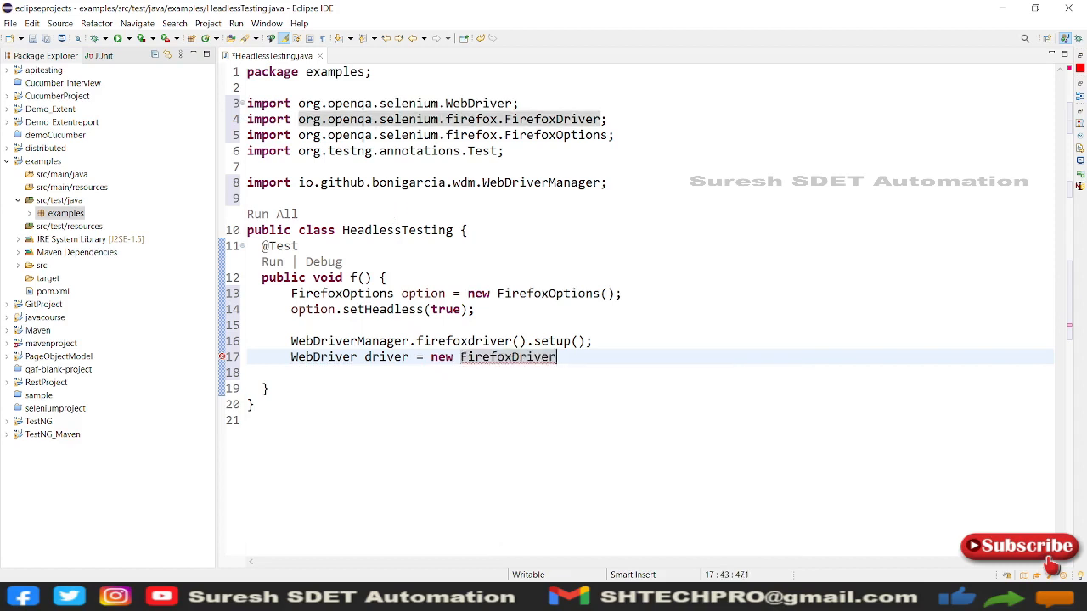
text(())
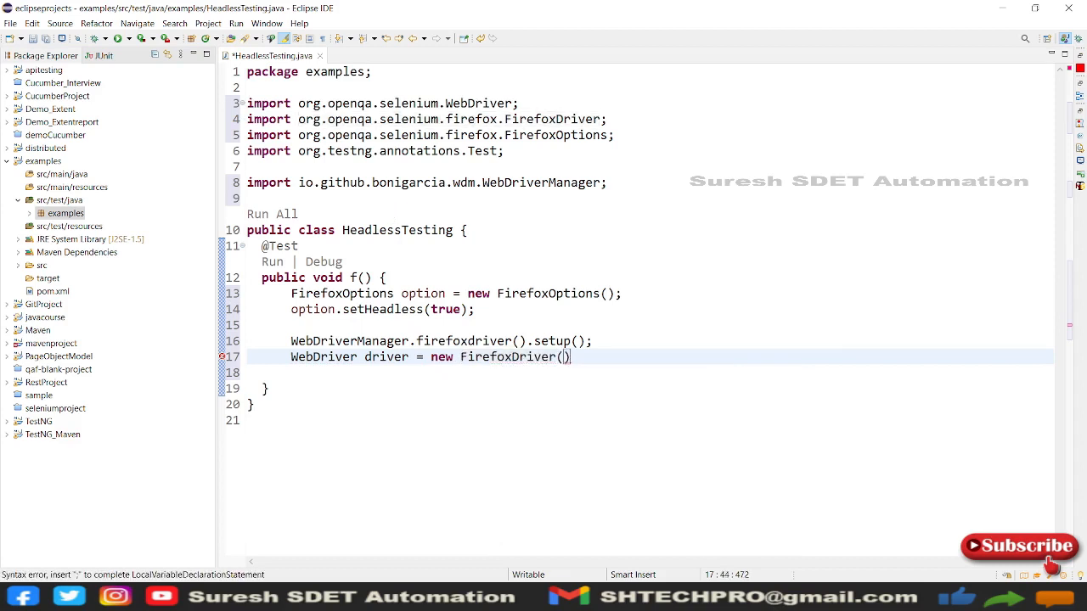
text(option)
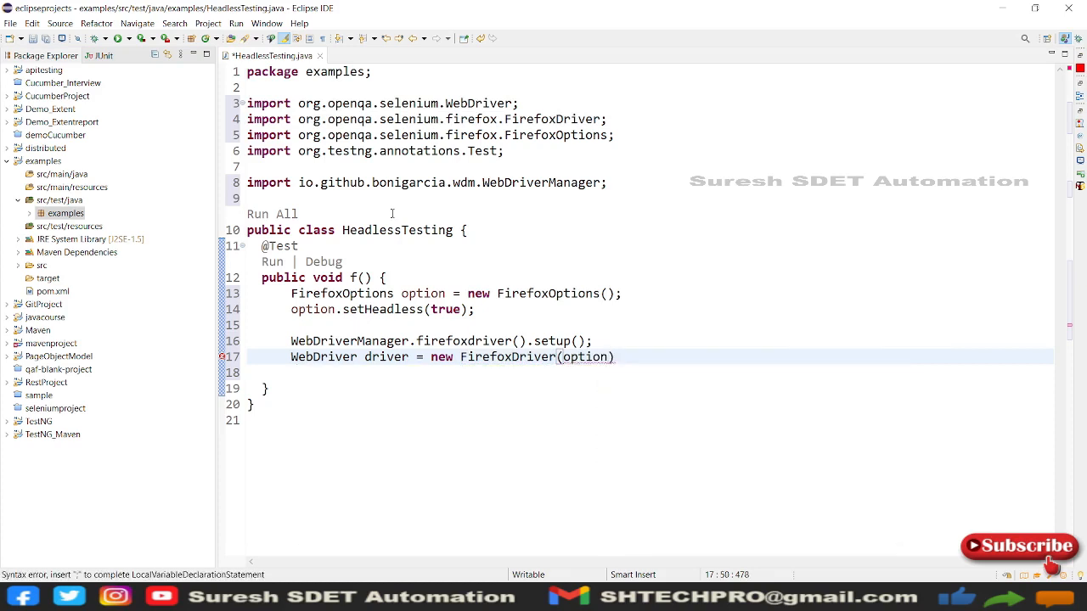
click(615, 357)
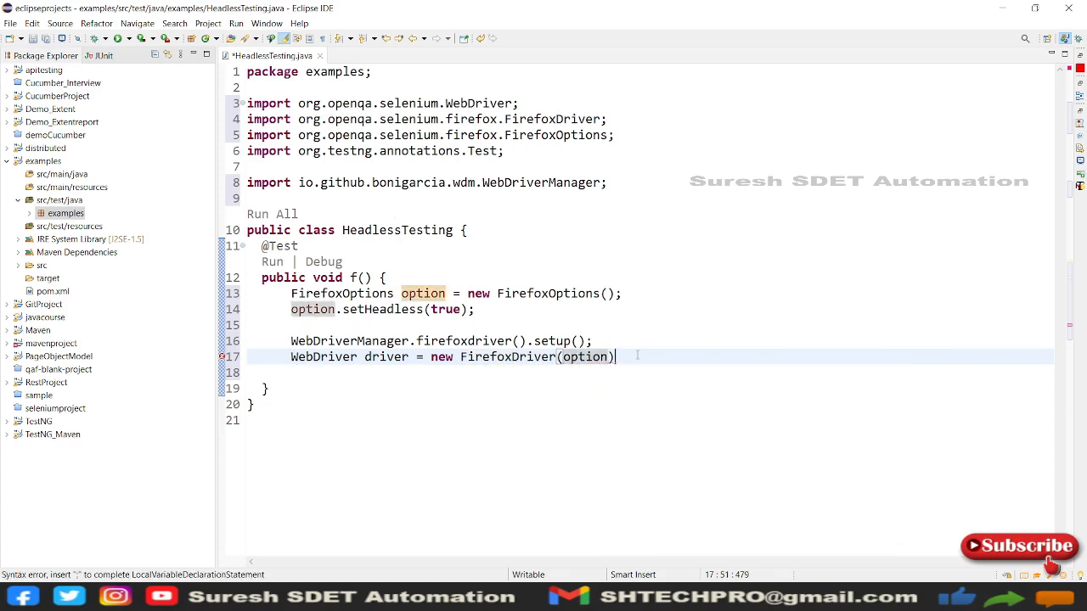
text(;)
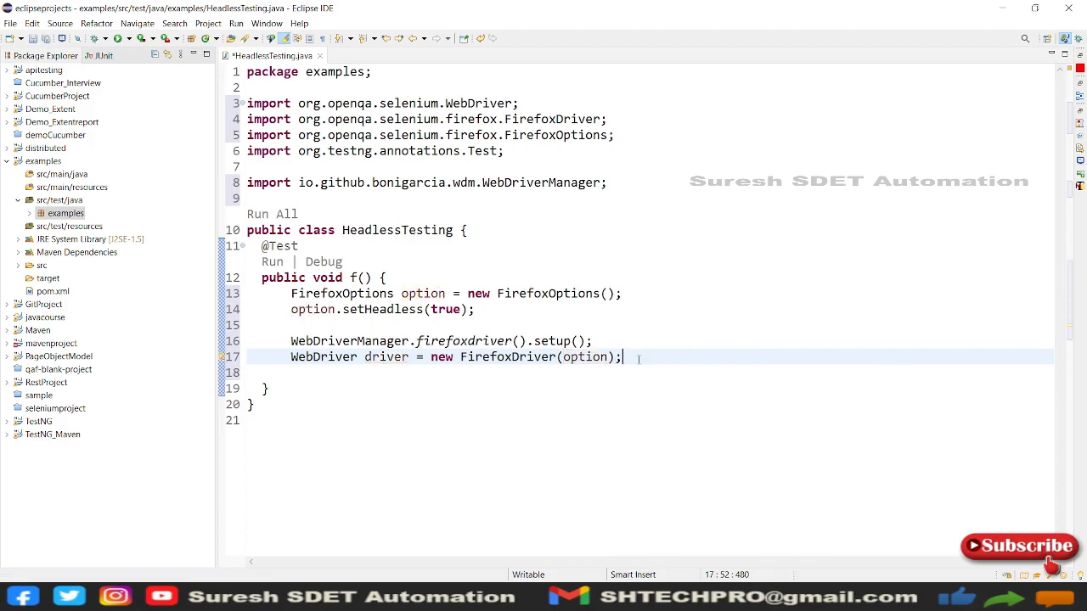
text(d)
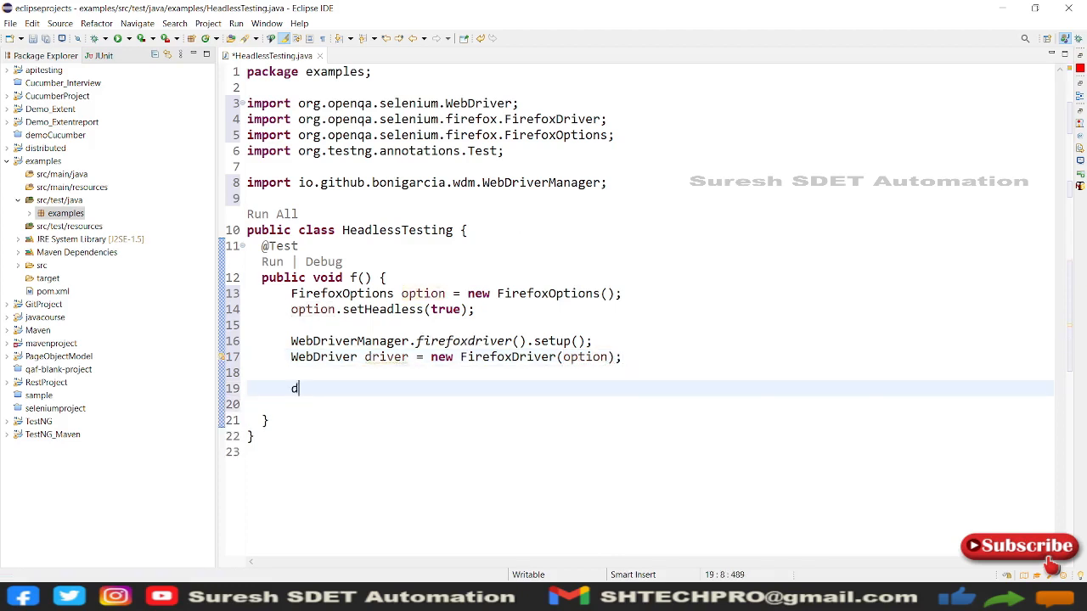
text(river.get("");)
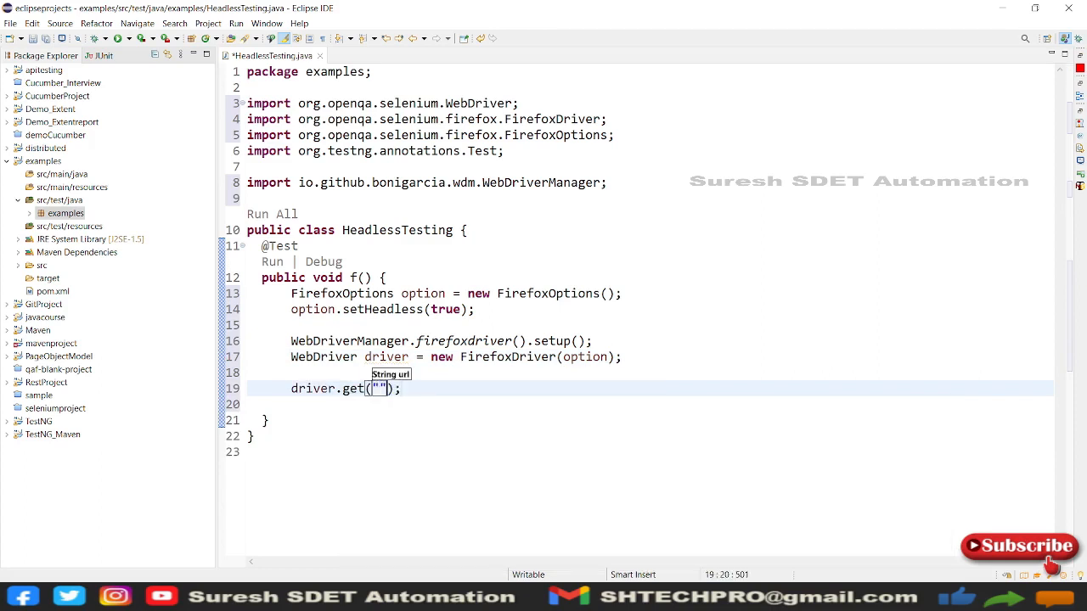
text(h)
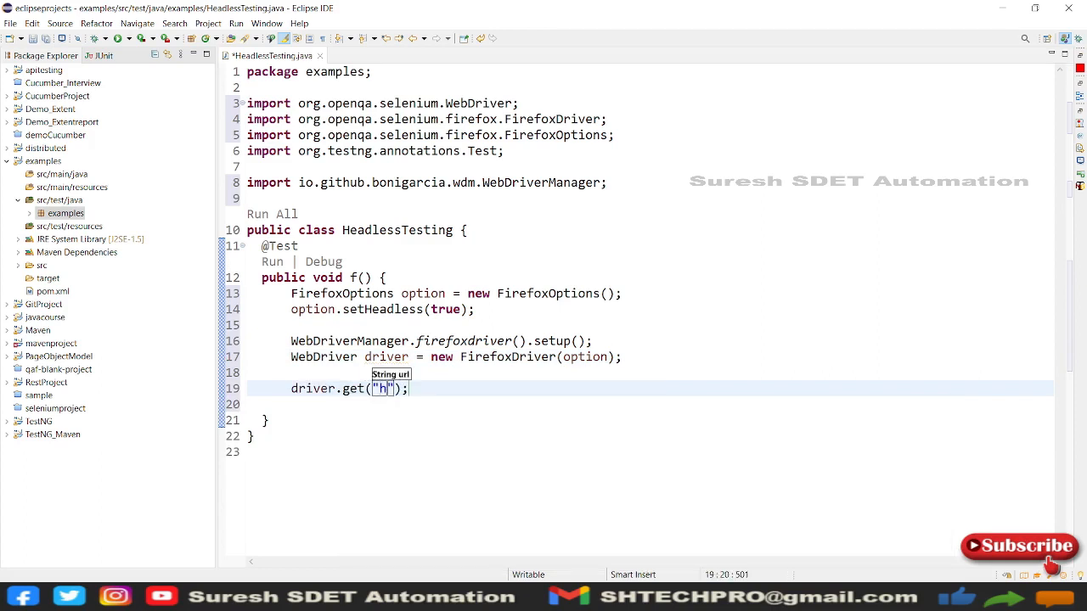
text(ttps:)
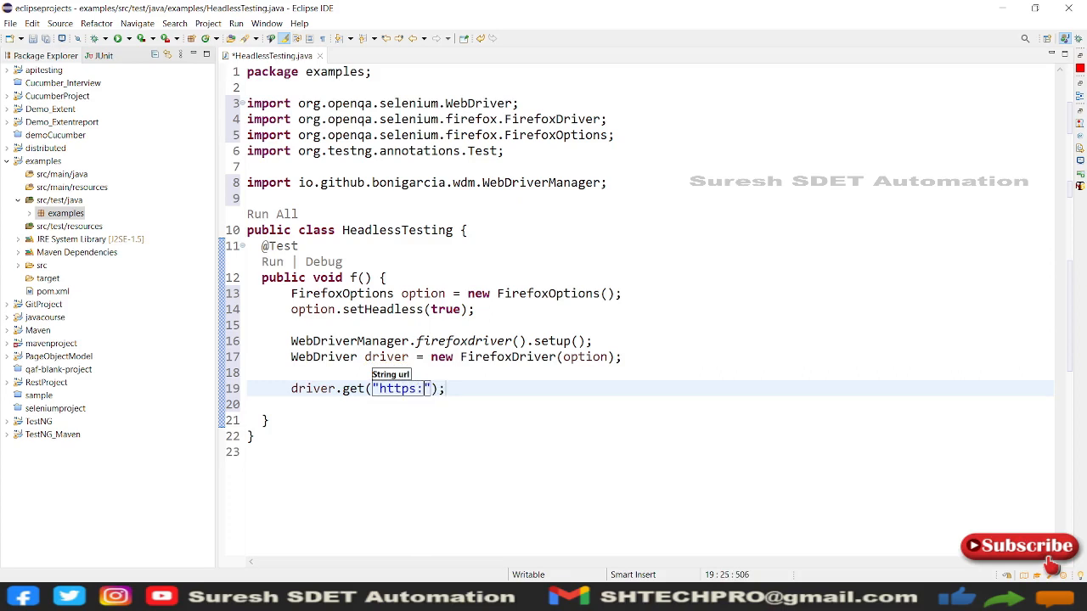
text(//www)
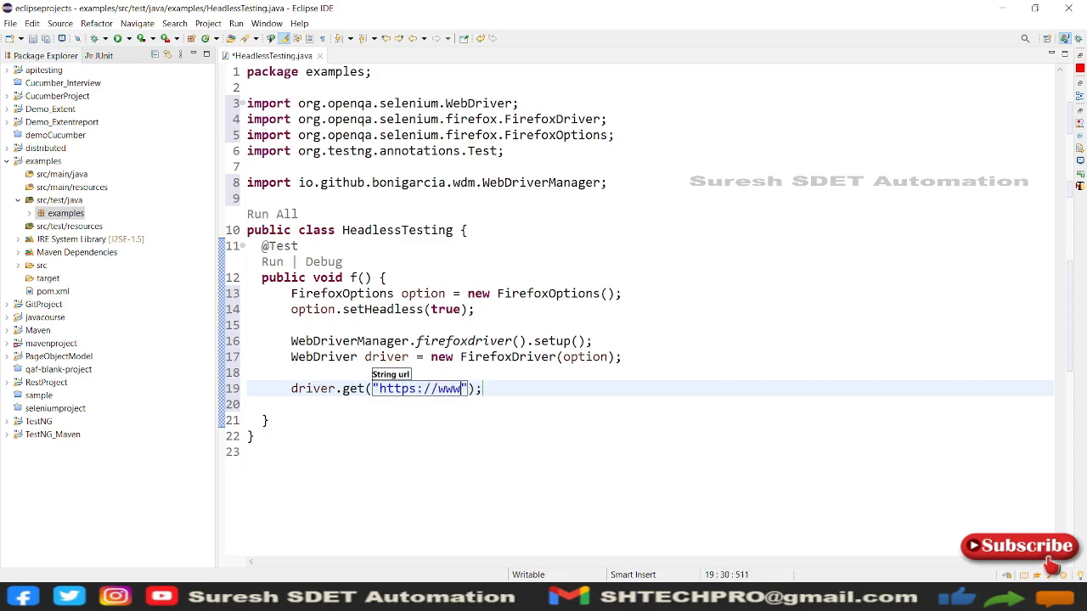
text(.g)
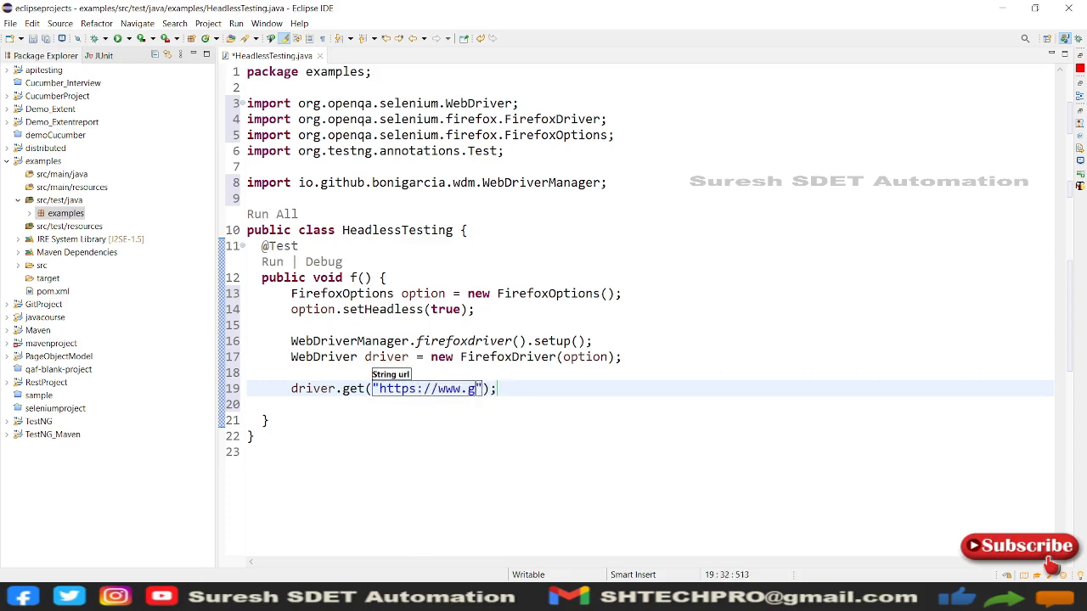
text(oogle)
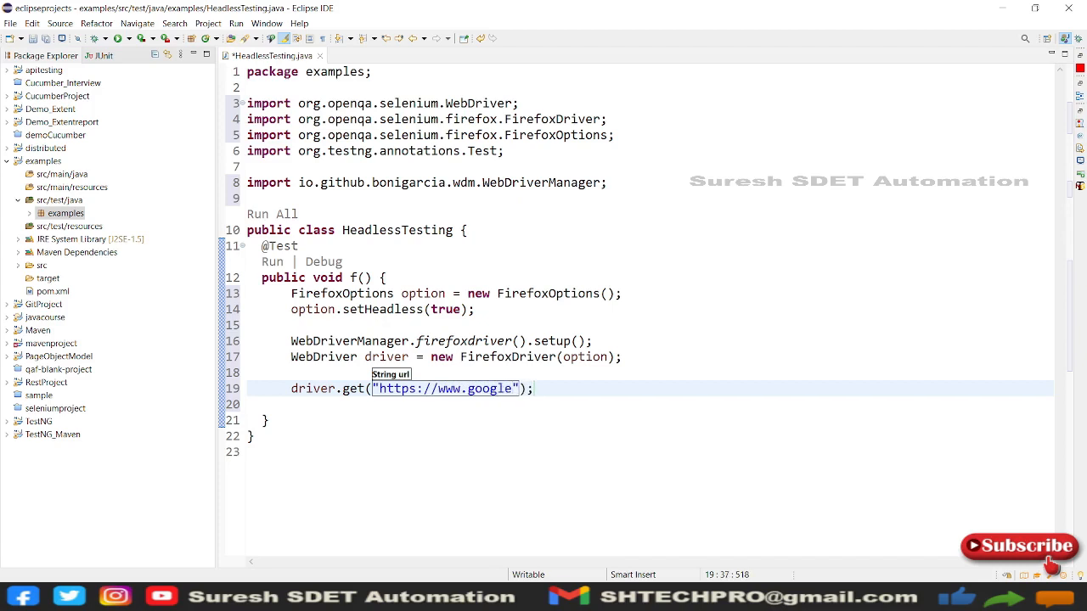
text(.com)
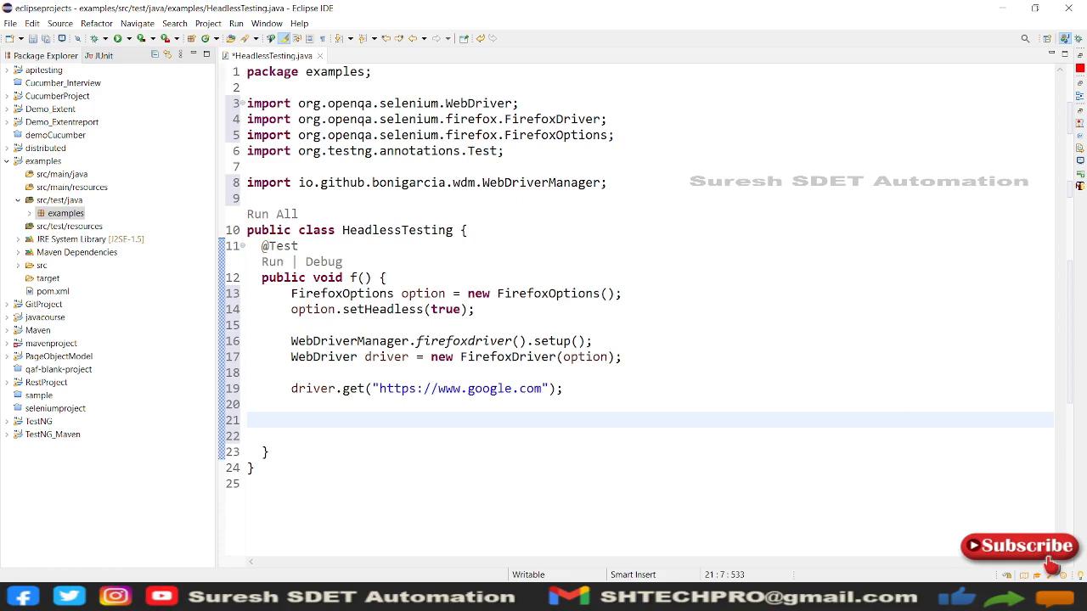
- Add System.out.println("Headless executions"); and System.err.println(driver.getTitle());
text(sys)
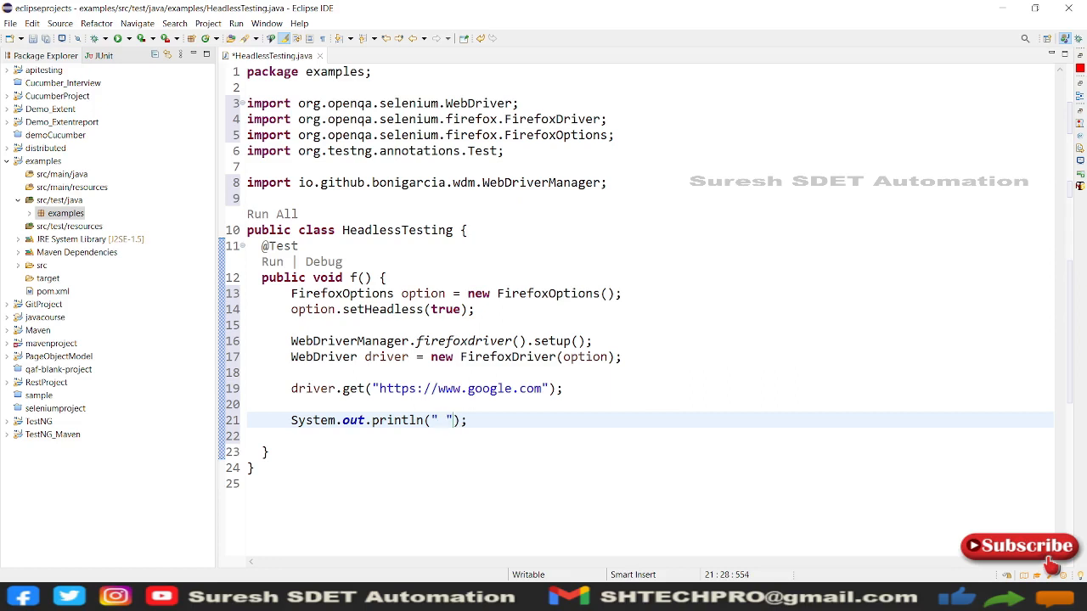
text(Headles)
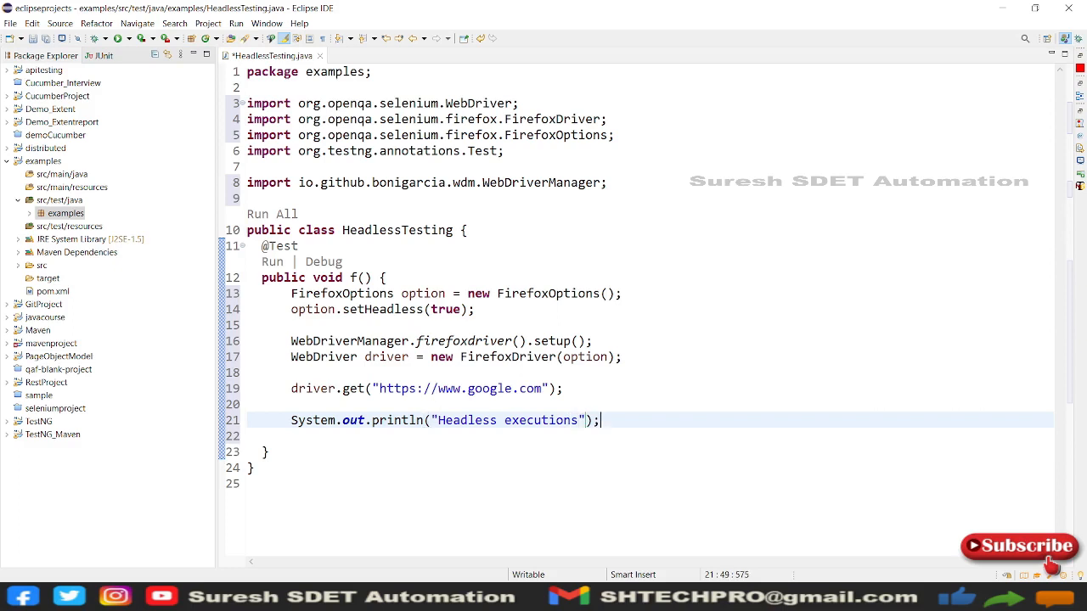
text(sys)
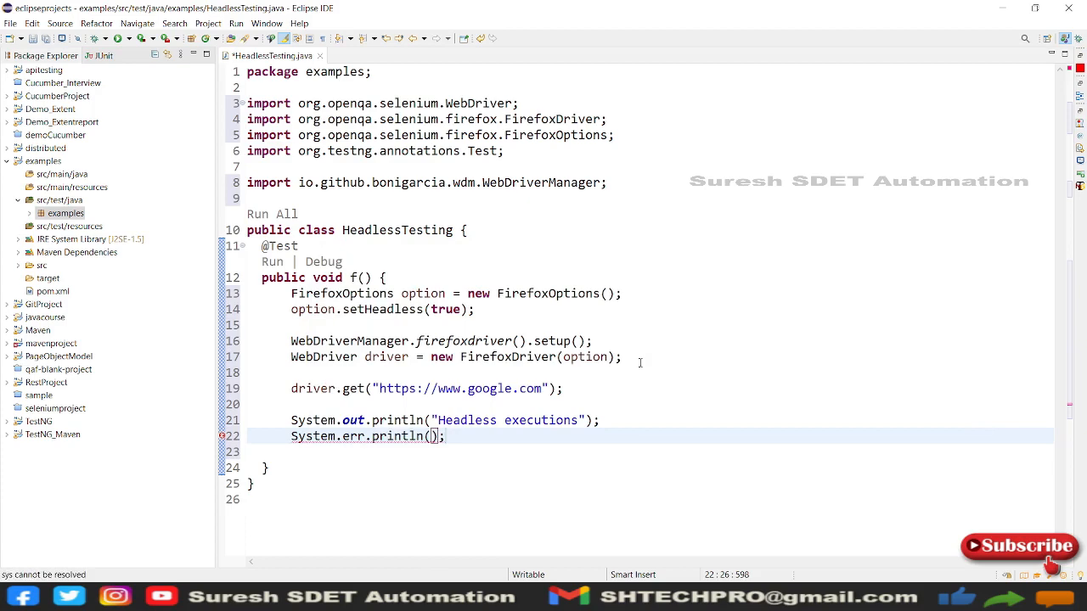
text(driver.fin)
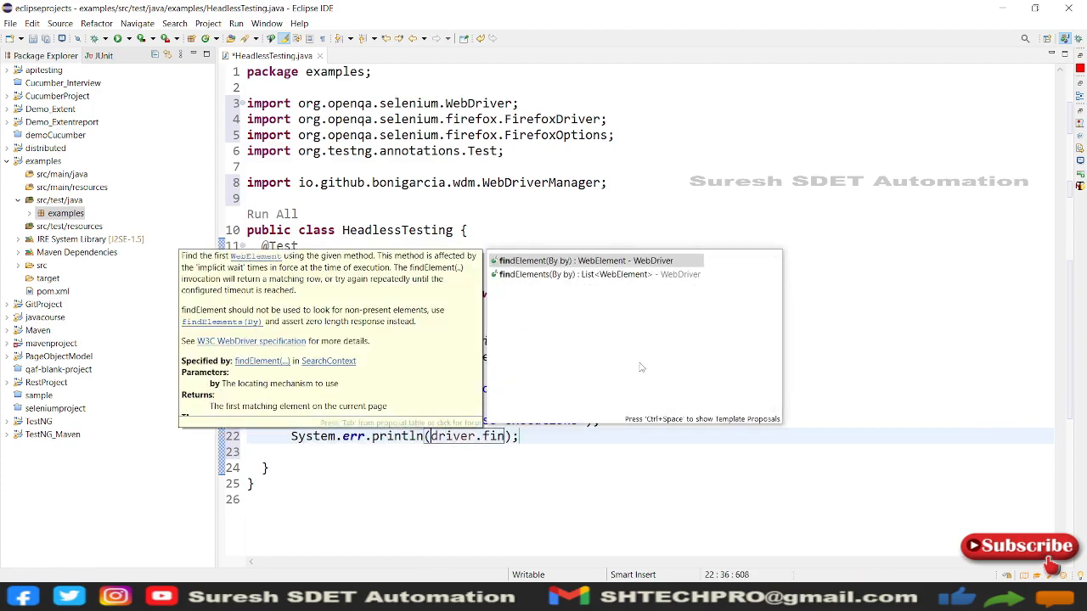
key(BackSpace)
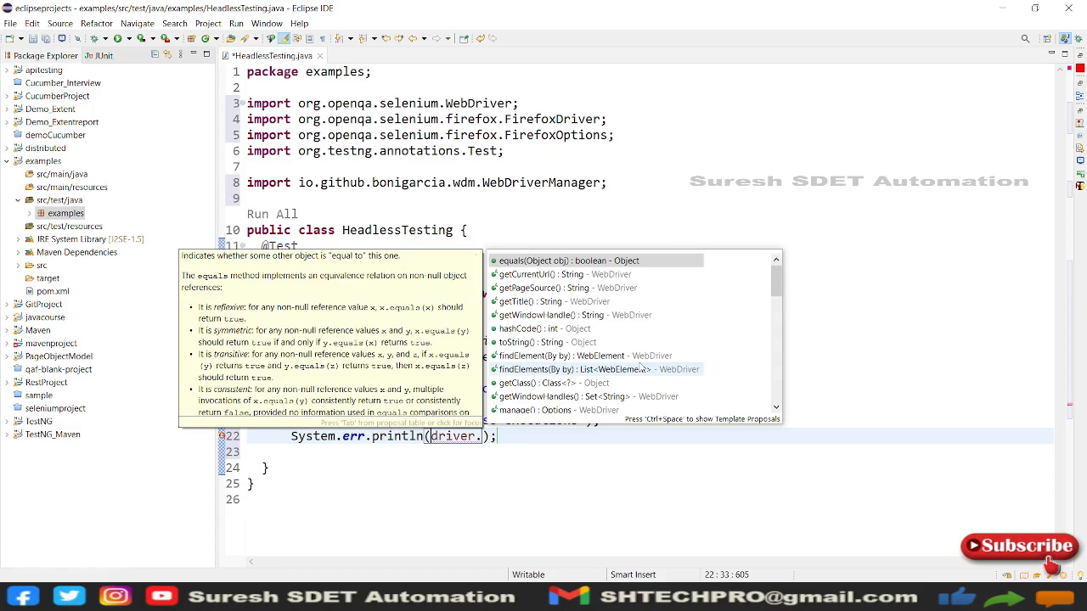
text(getTitle()
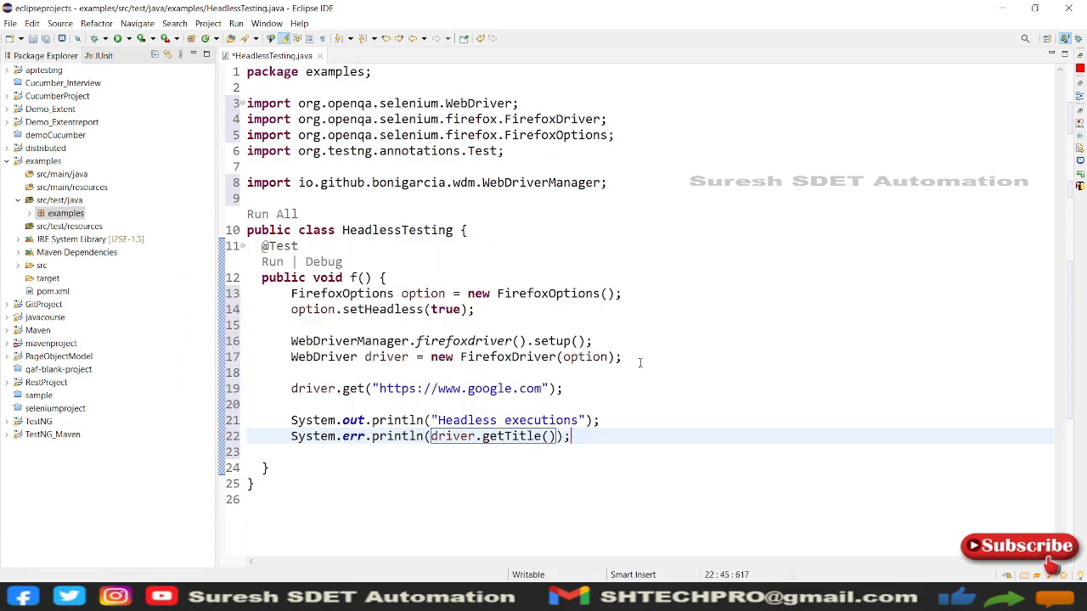
- Add driver.quit(); to close the browser at the end of the test
text(druver)
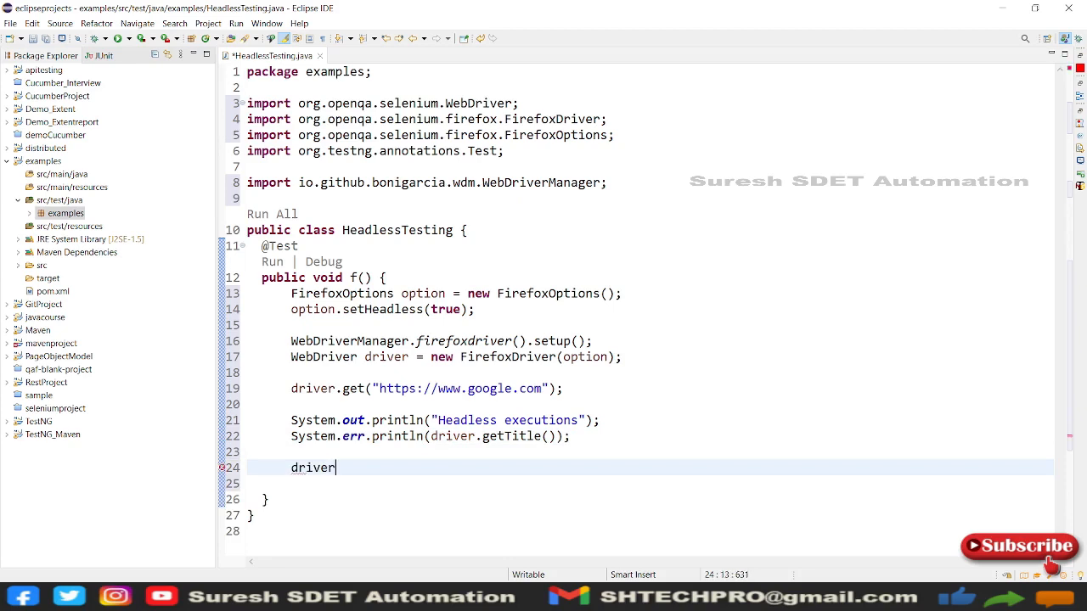
text(.quit()
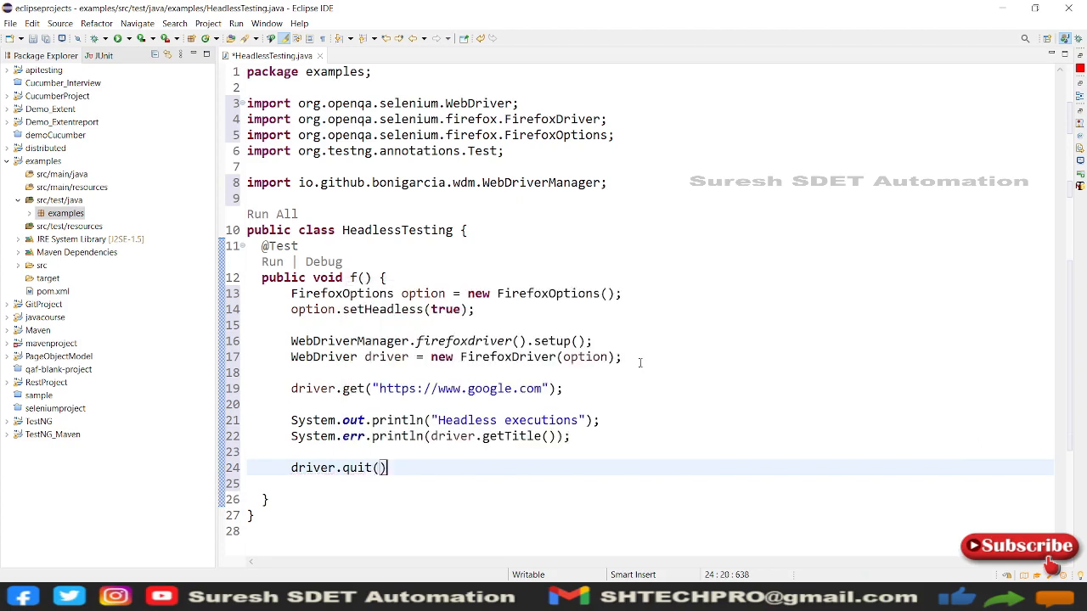
text(;)
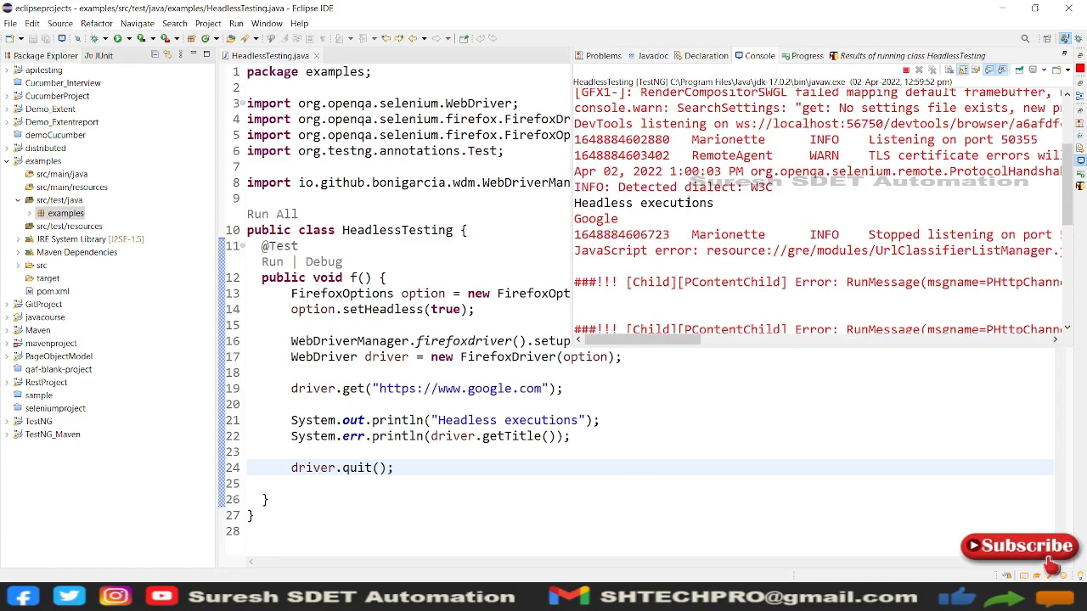
- Inspect the console output: Headless executions, the title Google, and the WebDriverException shutdown timeout
double_click(594, 218)
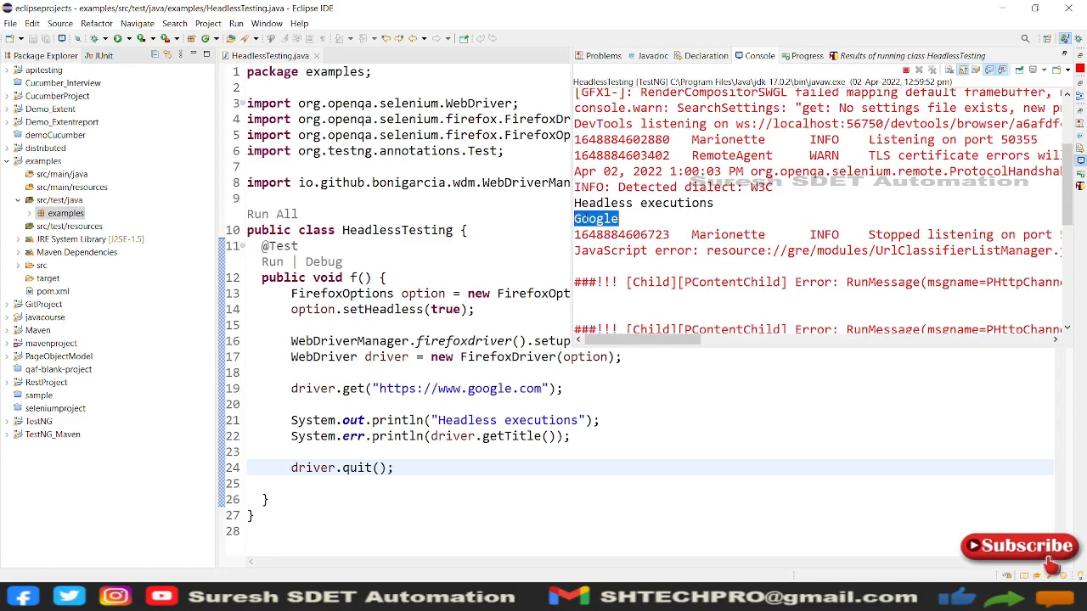
scroll(down, 3)
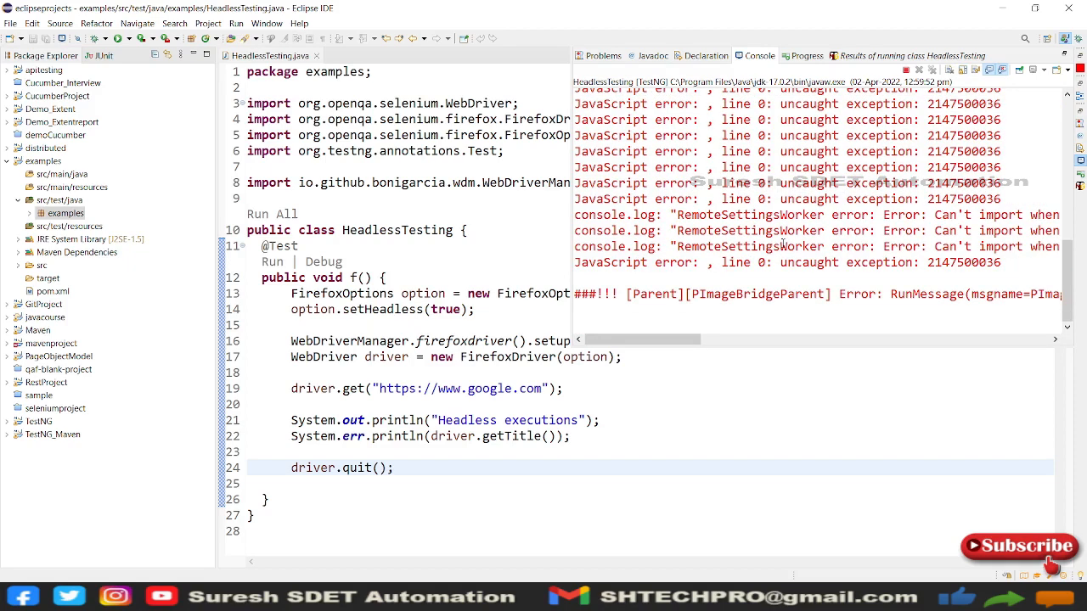
scroll(down, 3)
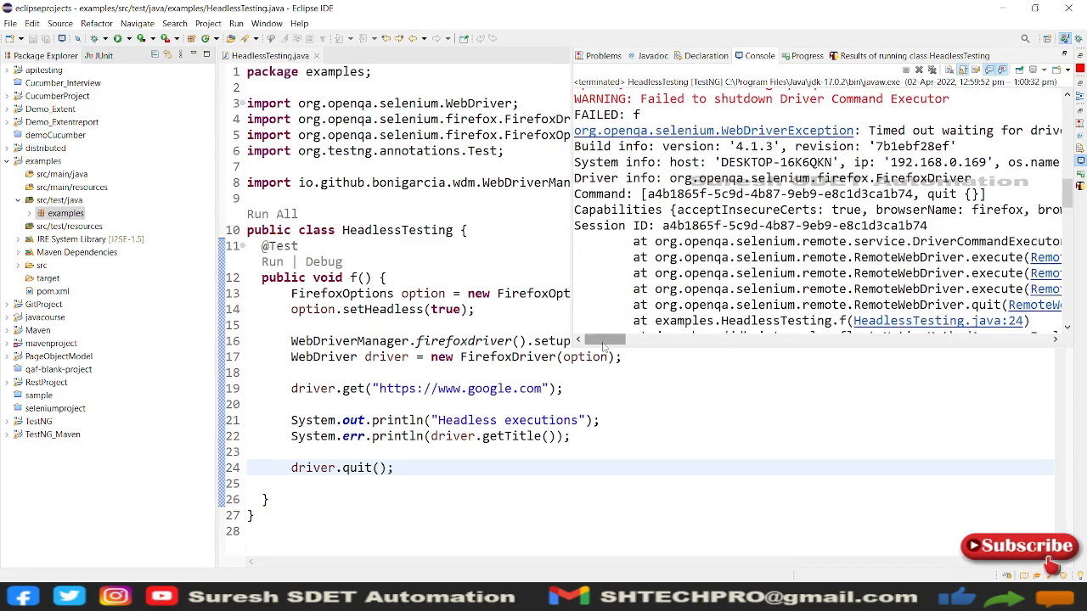
drag(603, 340, 690, 340)
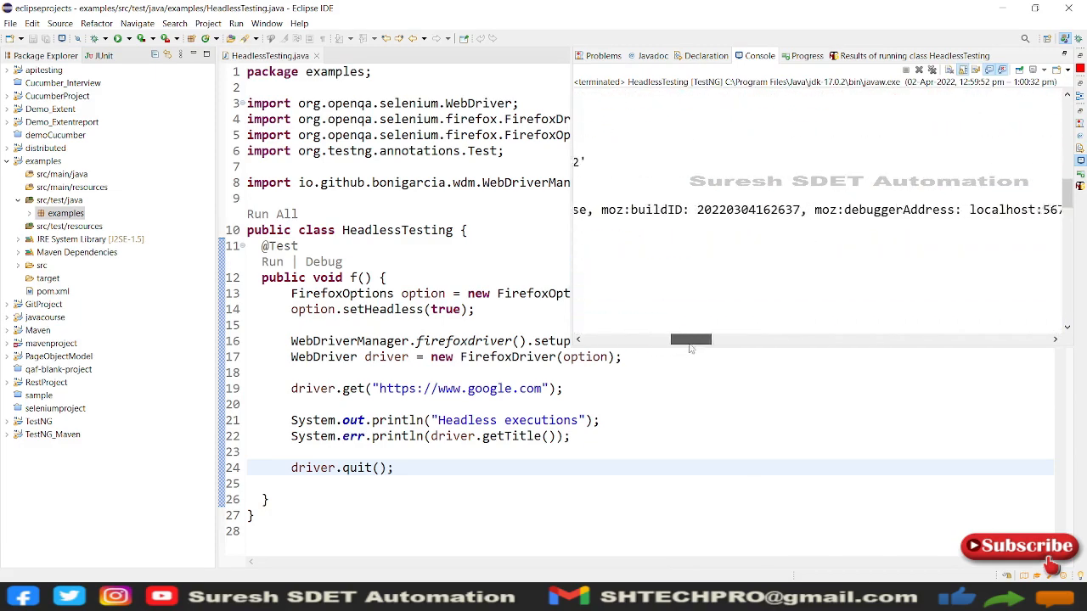